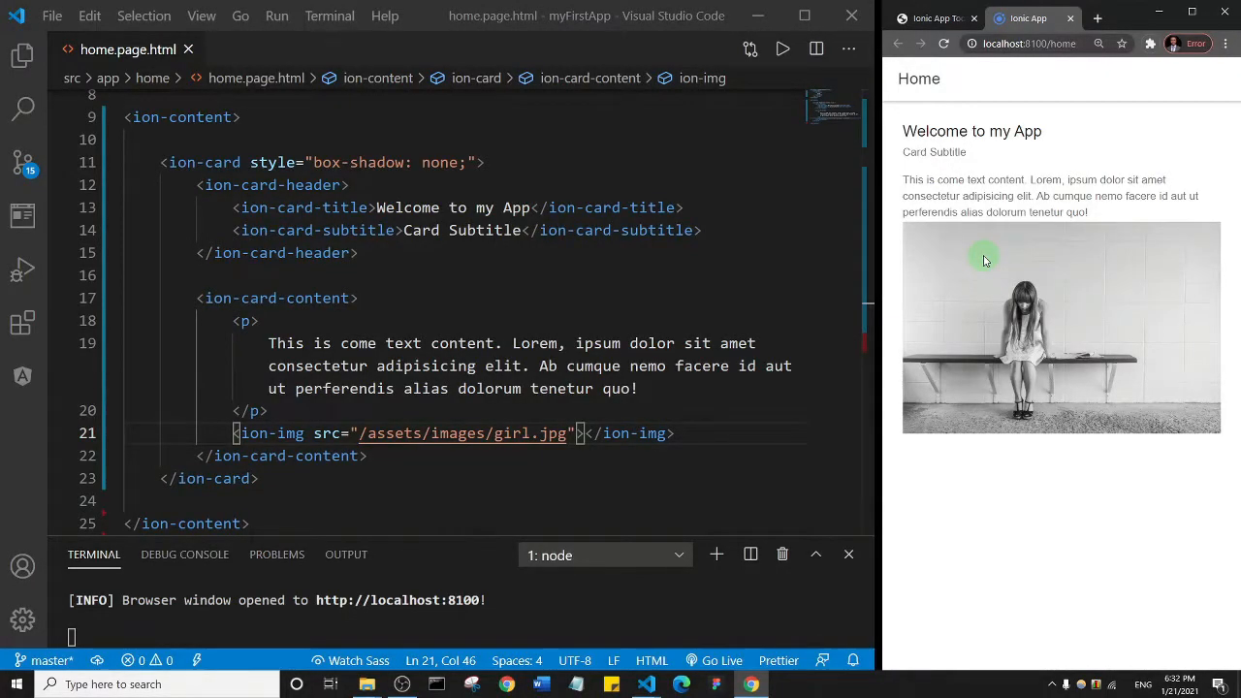
{"action": "mouse_move", "coordinate": [999, 111]}
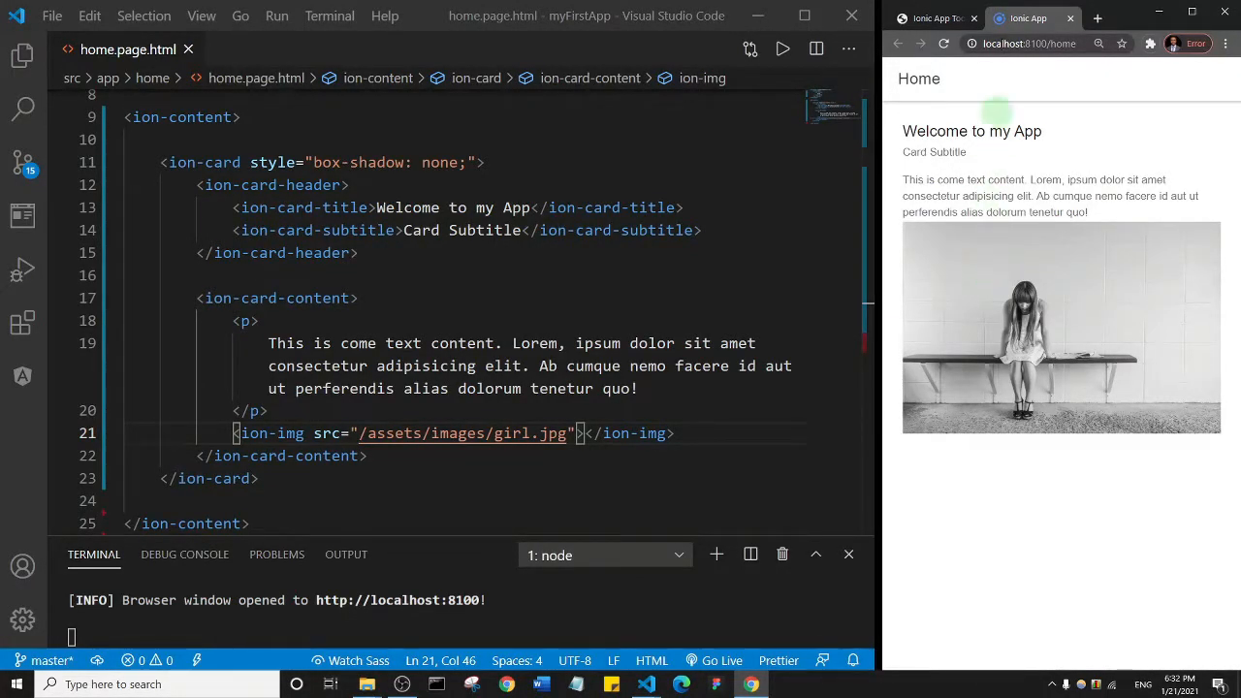
{"action": "mouse_move", "coordinate": [1024, 161]}
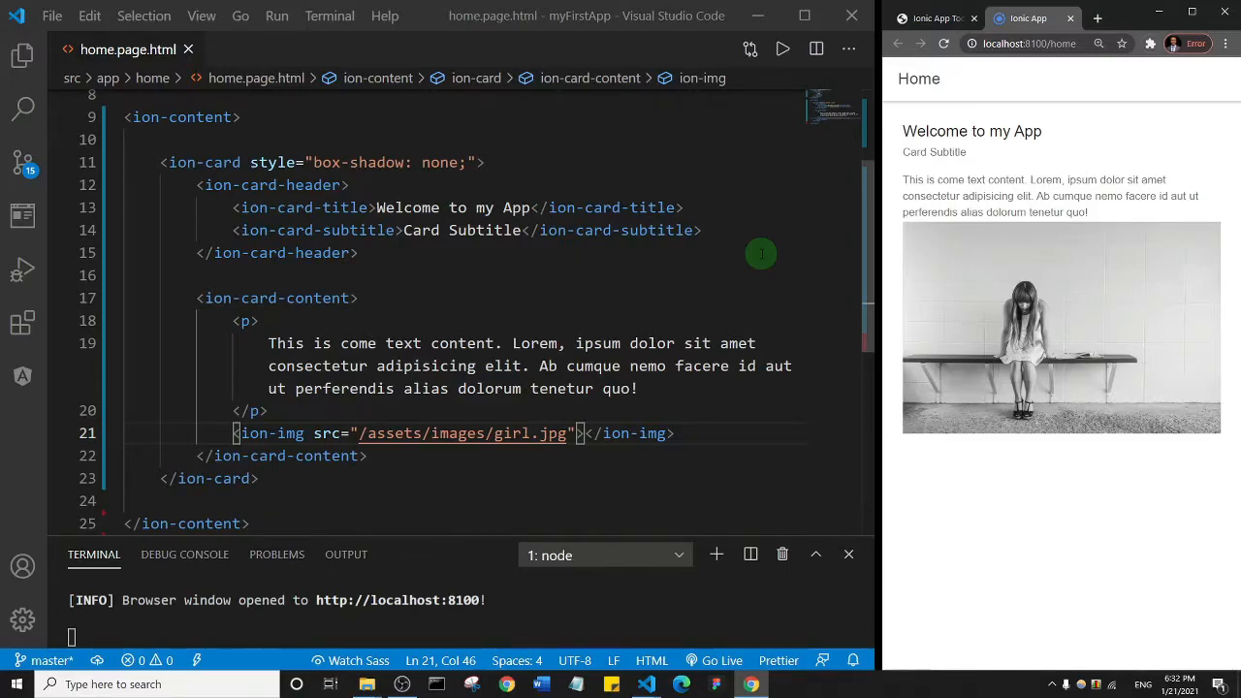
{"action": "mouse_move", "coordinate": [935, 20]}
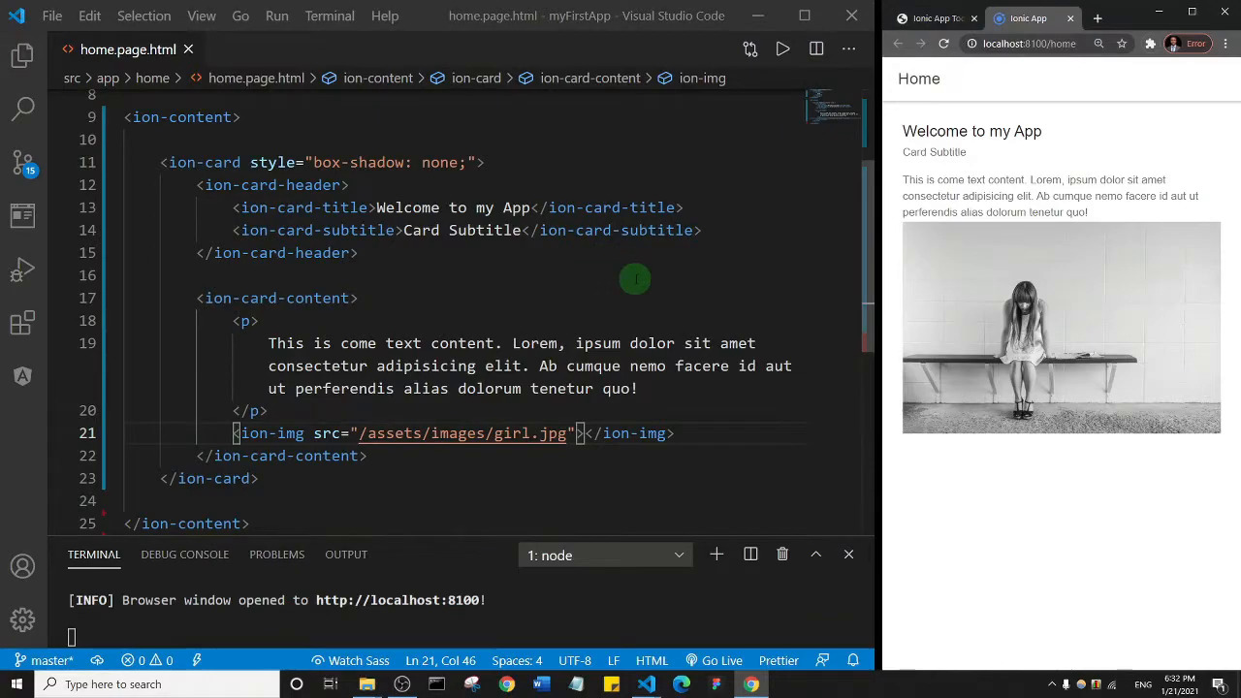
{"action": "mouse_move", "coordinate": [396, 302]}
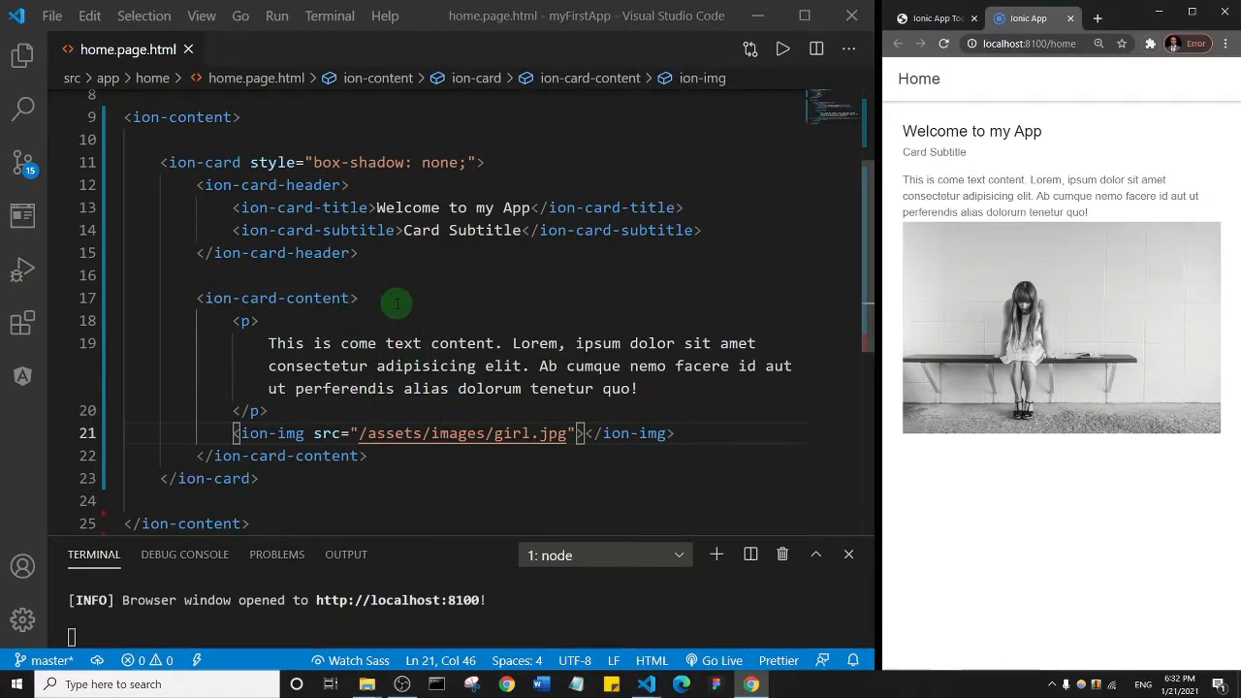
{"action": "mouse_move", "coordinate": [403, 229]}
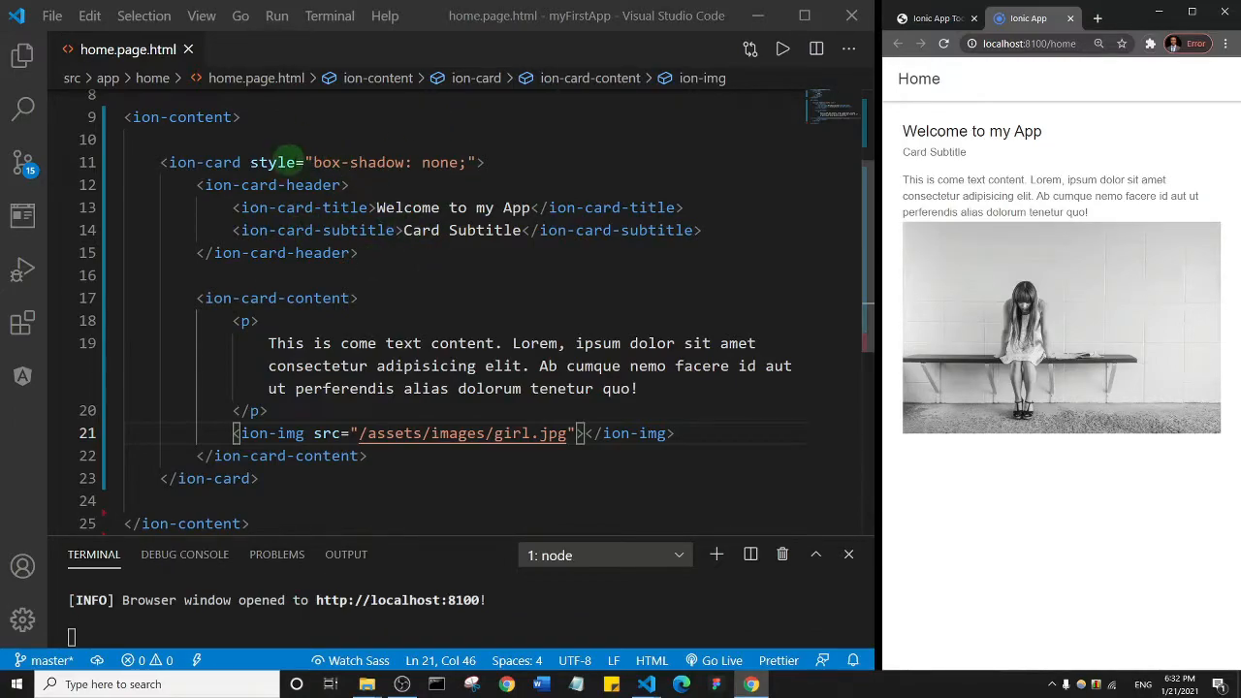
Add a <!-- CARD COMPONENT --> comment above the existing image ion-card in home.page.html.
{"action": "scroll", "scroll_direction": "up", "scroll_amount": 3}
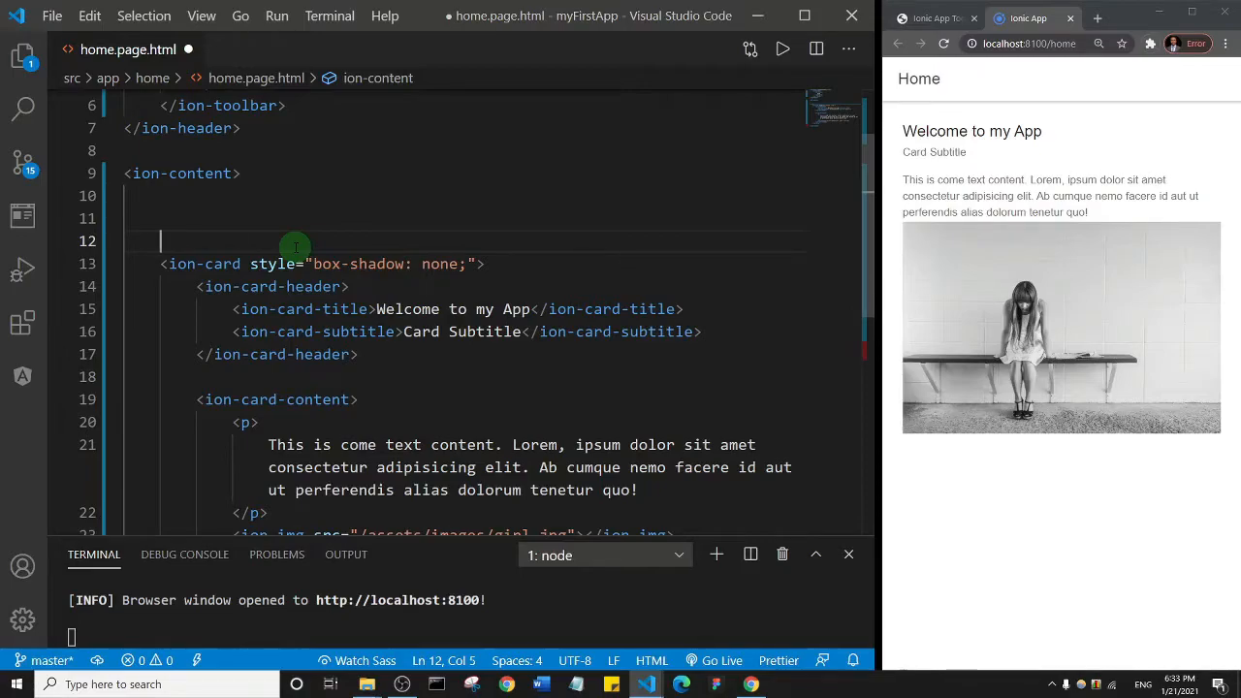
{"action": "type", "text": "<!--  -->"}
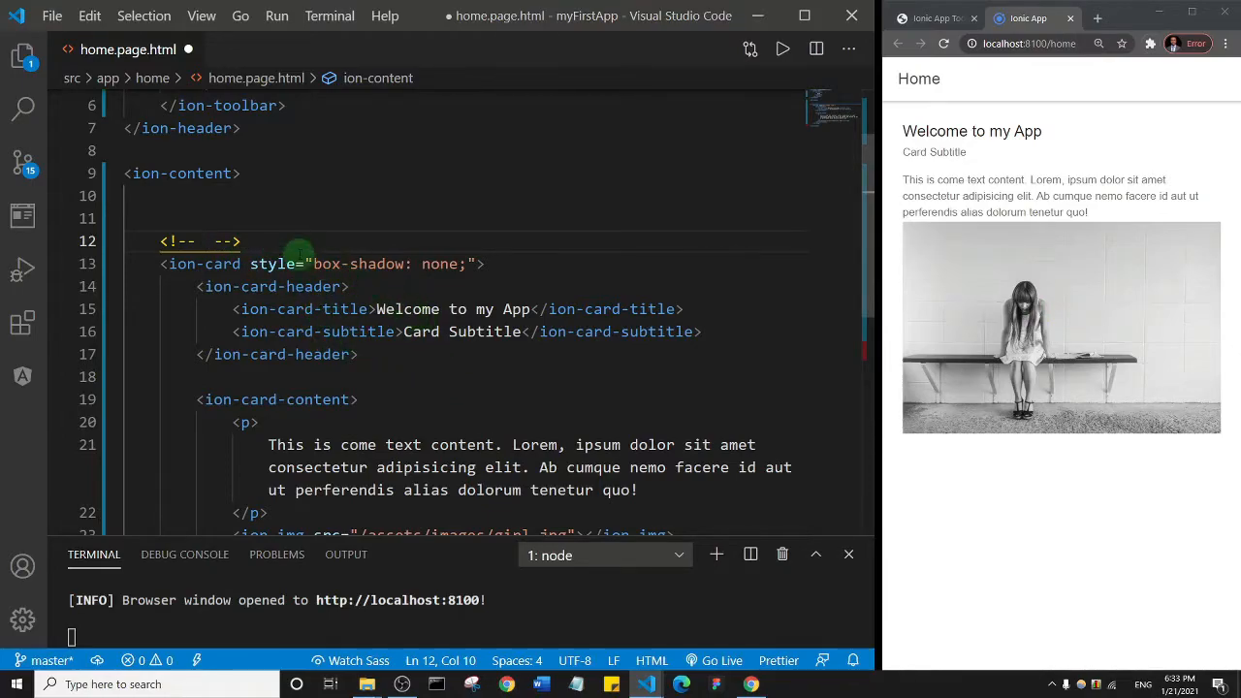
{"action": "type", "text": "CARD COMP"}
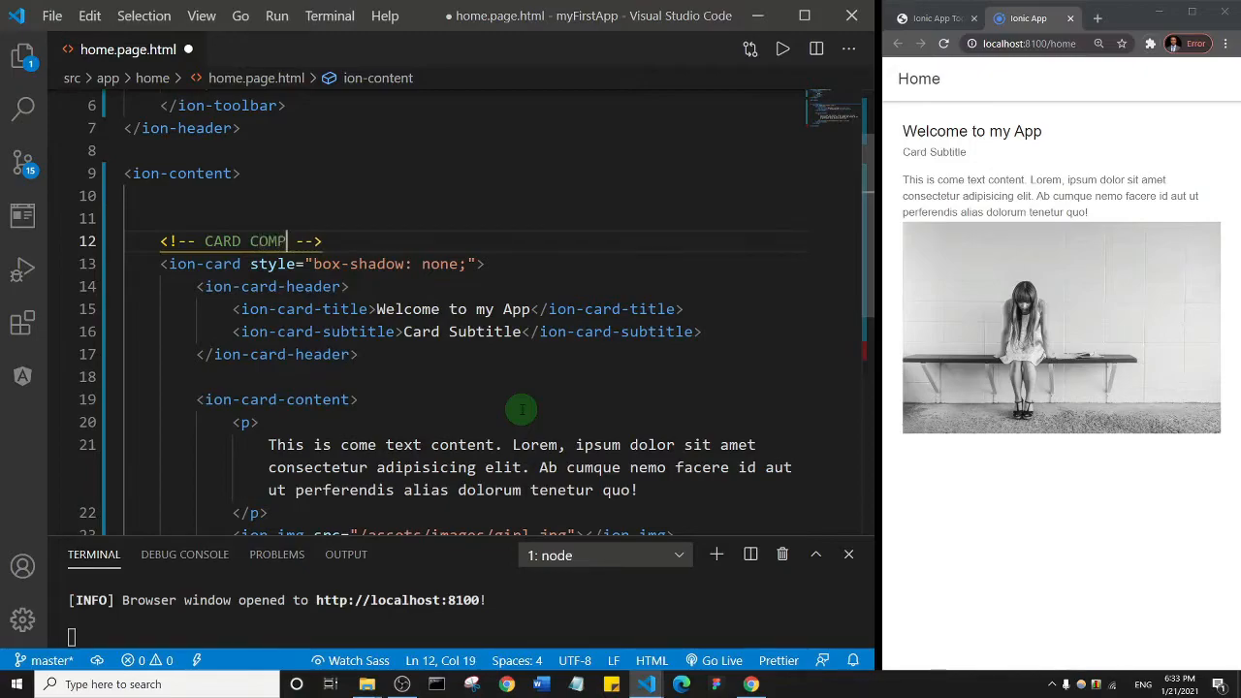
{"action": "type", "text": "ONENT"}
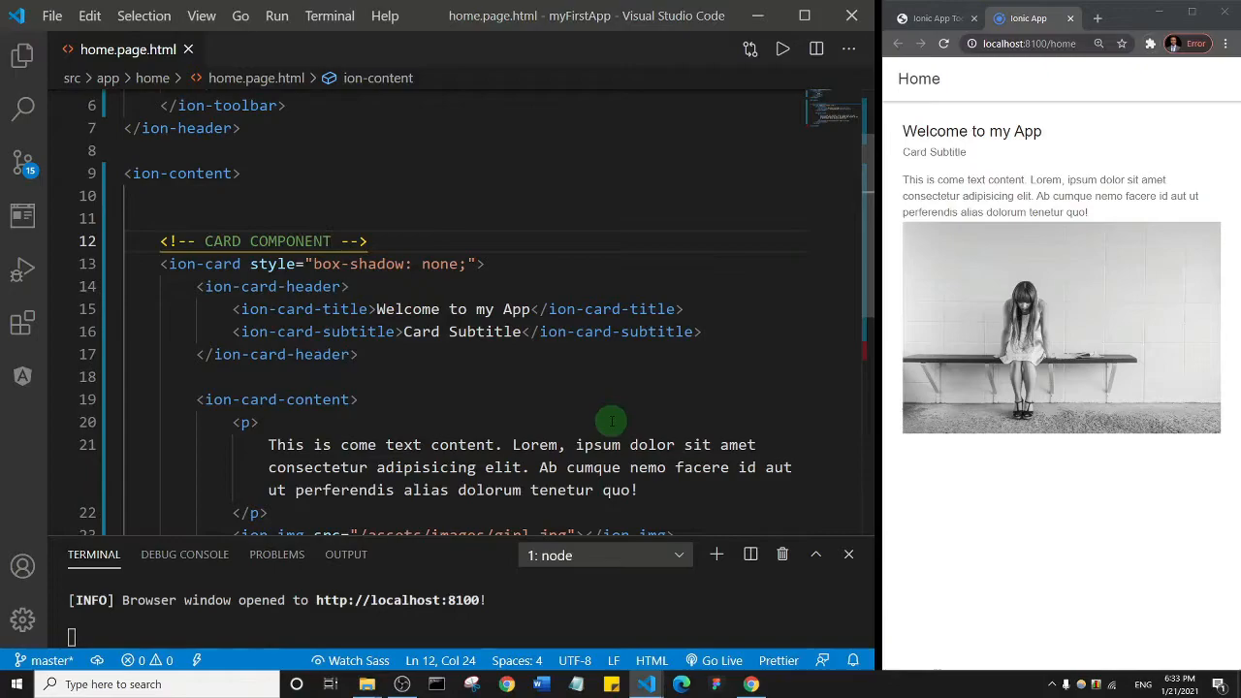
{"action": "mouse_move", "coordinate": [359, 225]}
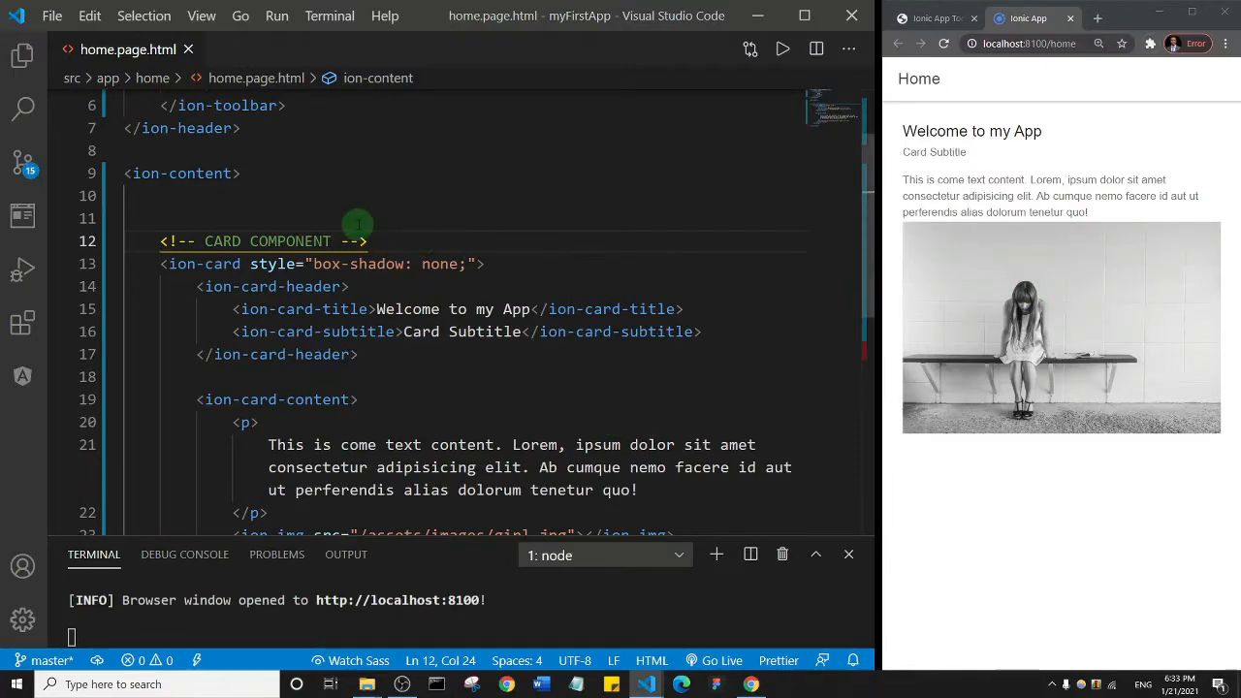
Save home.page.html so the Ionic dev server recompiles successfully.
{"action": "left_click", "coordinate": [943, 43]}
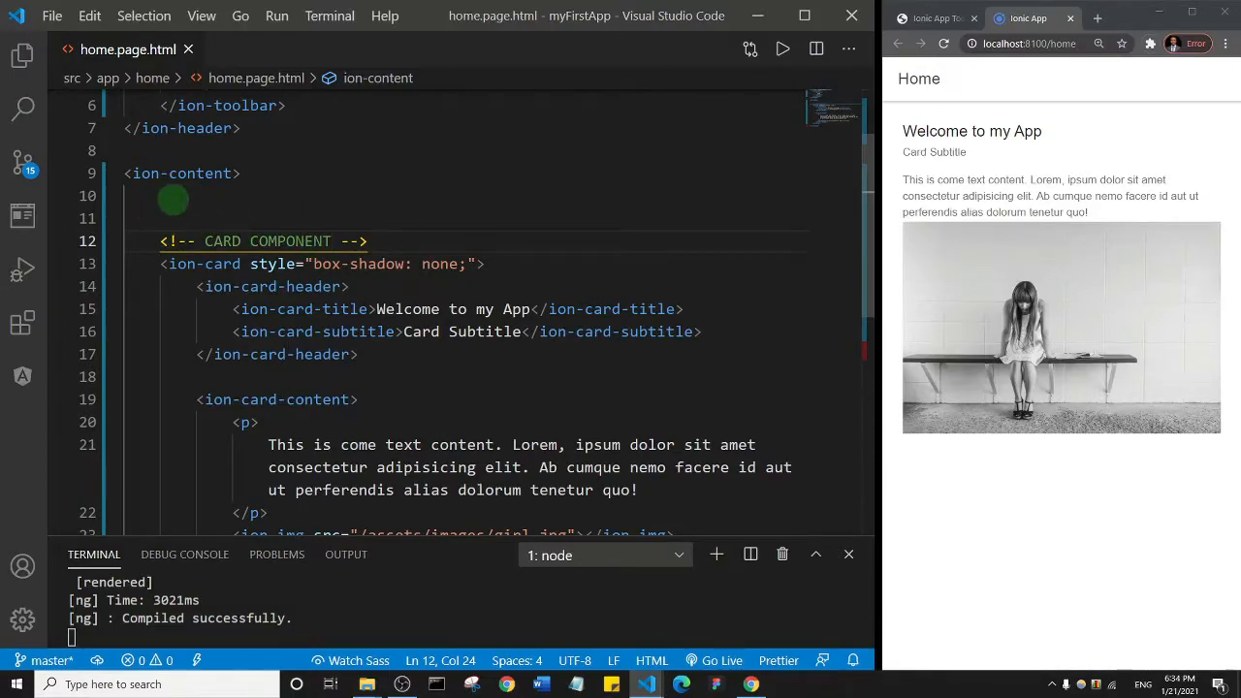
{"action": "mouse_move", "coordinate": [190, 241]}
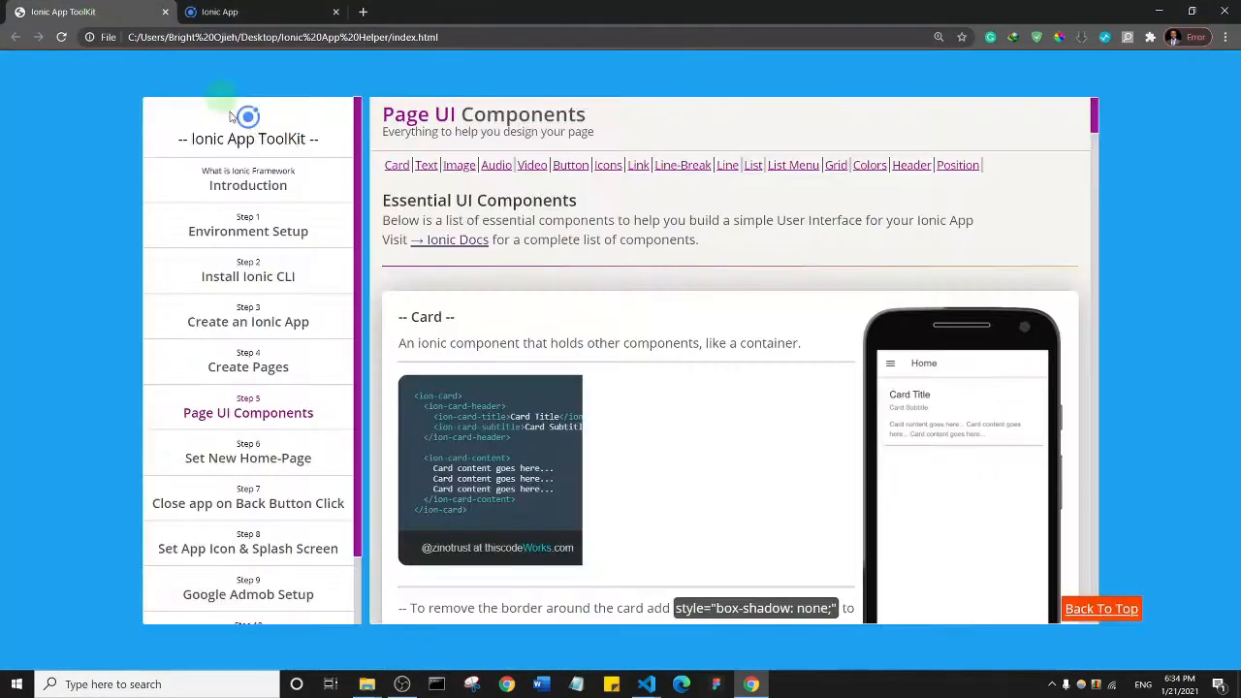
{"action": "mouse_move", "coordinate": [396, 165]}
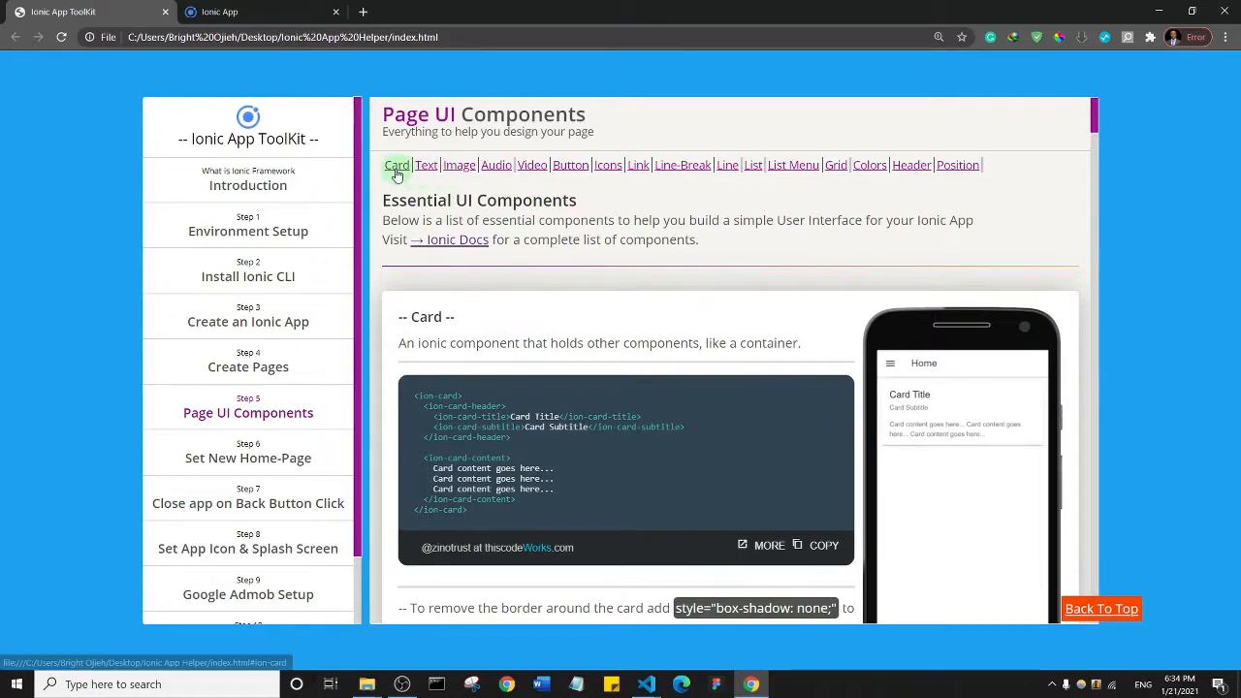
{"action": "mouse_move", "coordinate": [497, 165]}
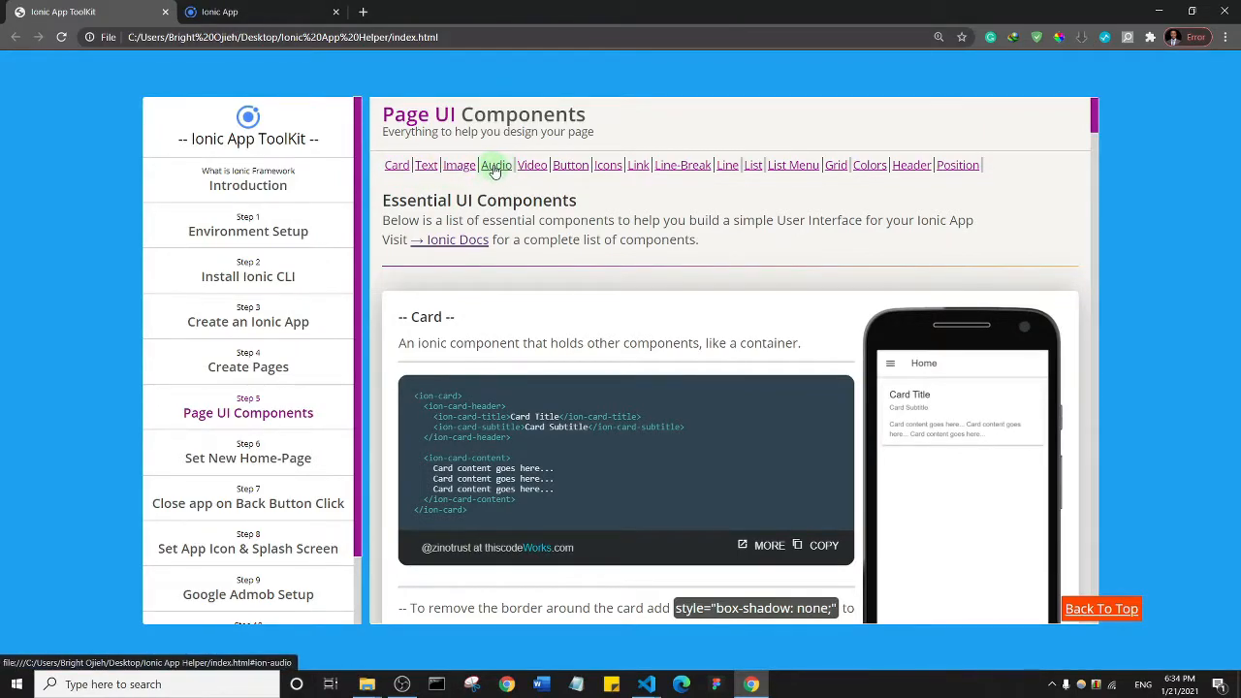
{"action": "mouse_move", "coordinate": [508, 204]}
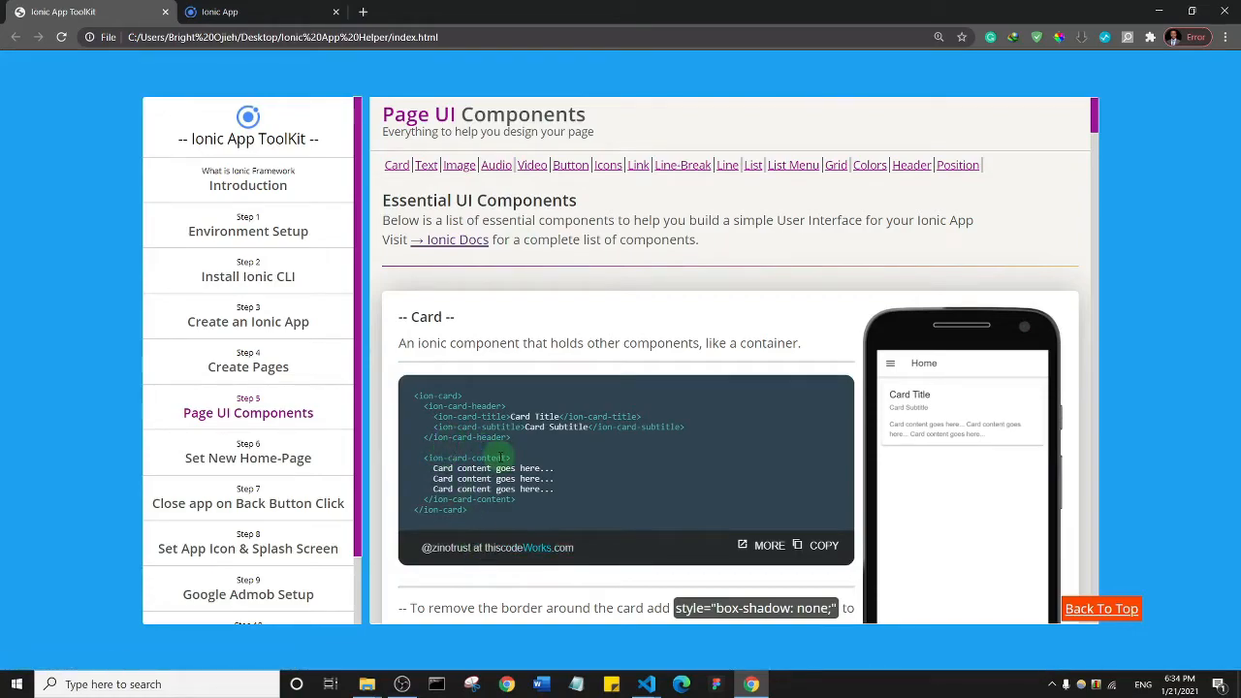
{"action": "mouse_move", "coordinate": [692, 497]}
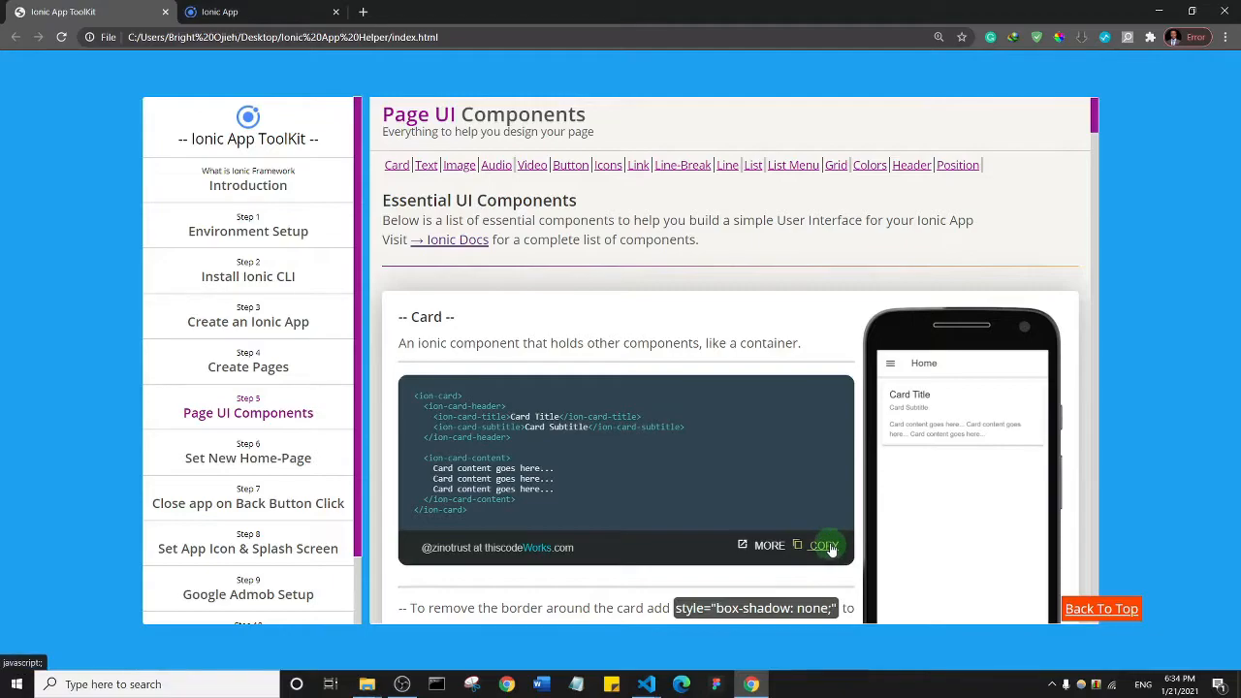
{"action": "mouse_move", "coordinate": [1210, 10]}
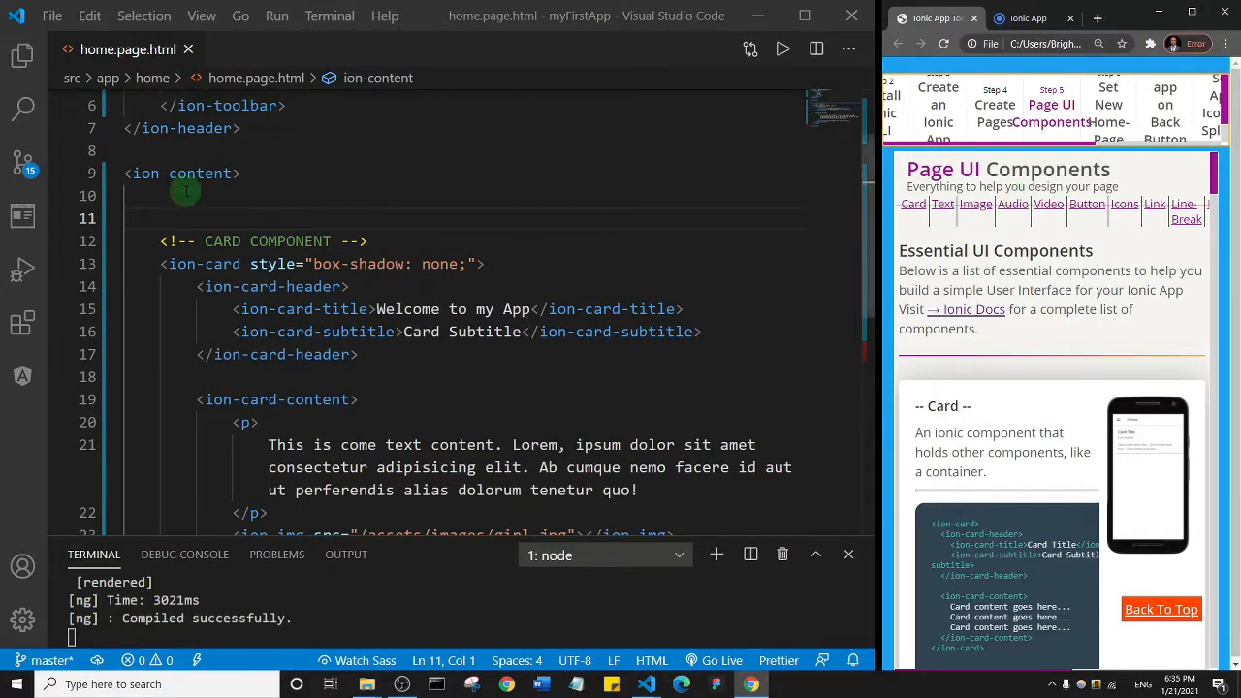
Paste the Card snippet just inside <ion-content> and retitle it 'Audio File'.
{"action": "left_click", "coordinate": [184, 194]}
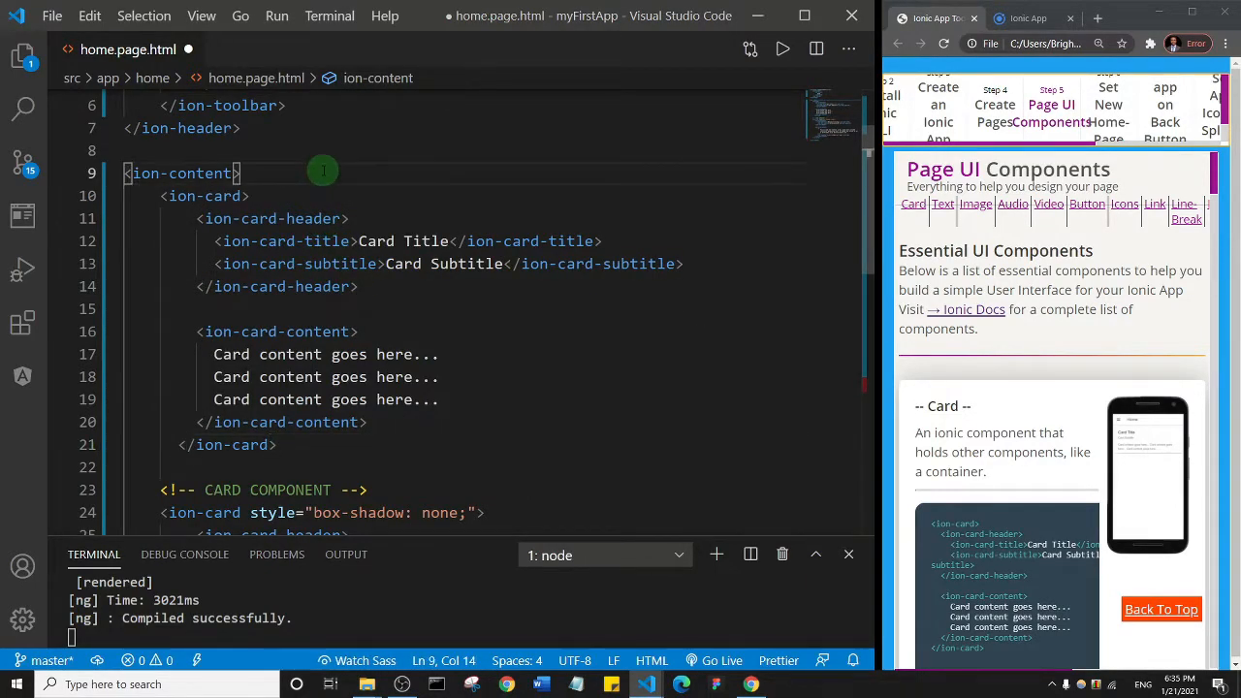
{"action": "key", "text": "Enter"}
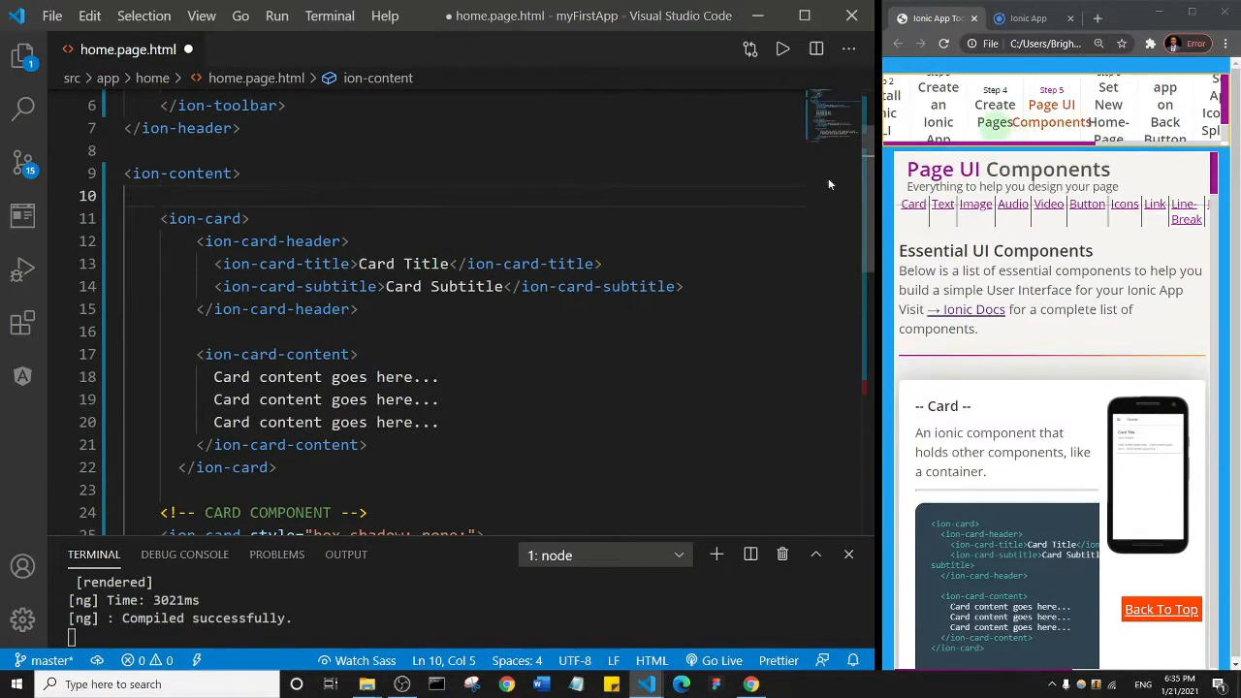
{"action": "double_click", "coordinate": [427, 264]}
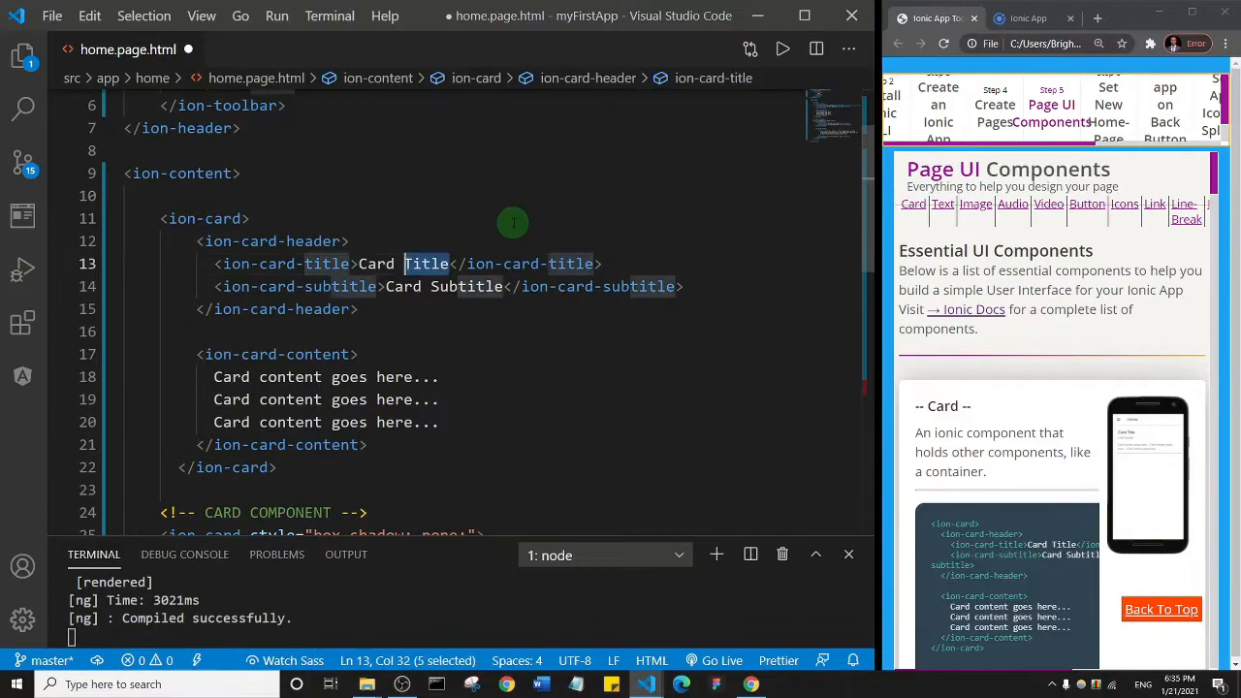
{"action": "type", "text": "A"}
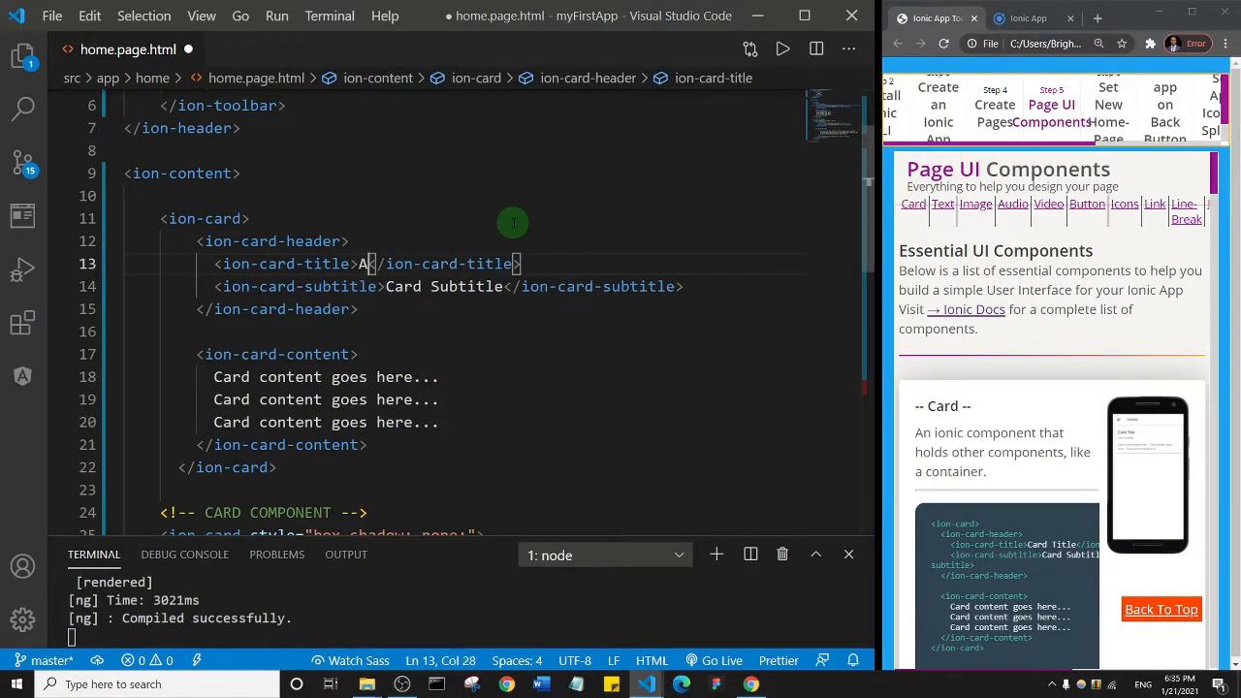
{"action": "type", "text": "udio F"}
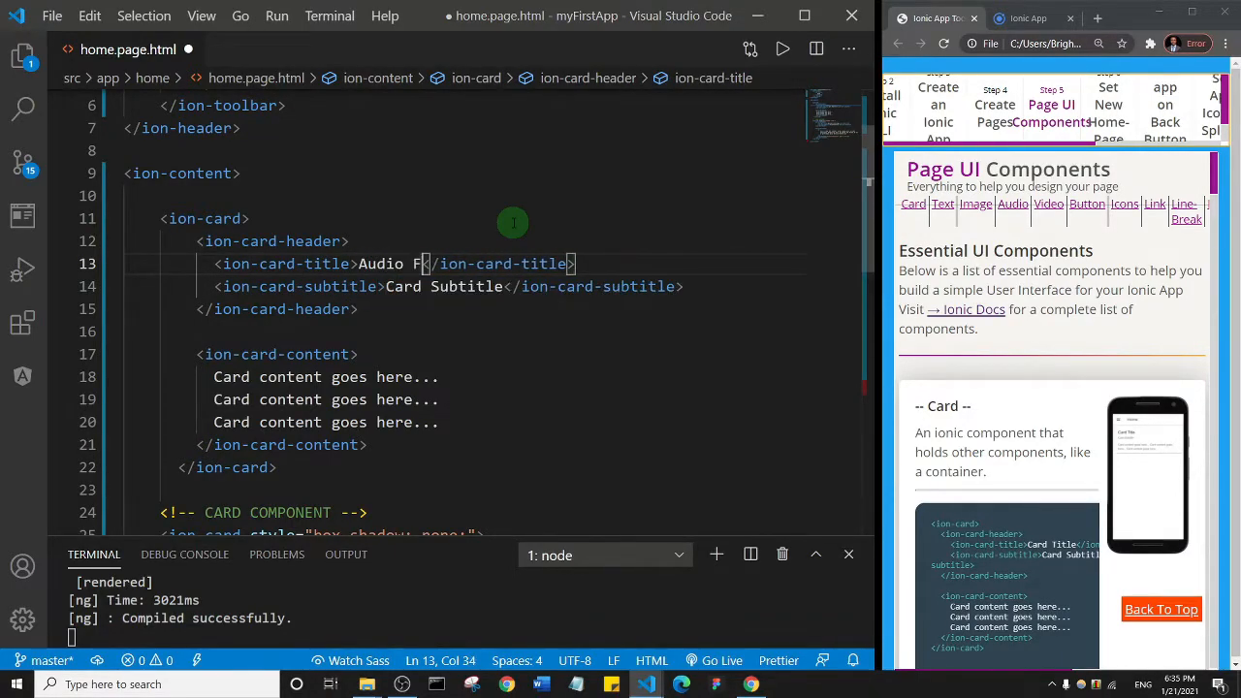
{"action": "type", "text": "ile"}
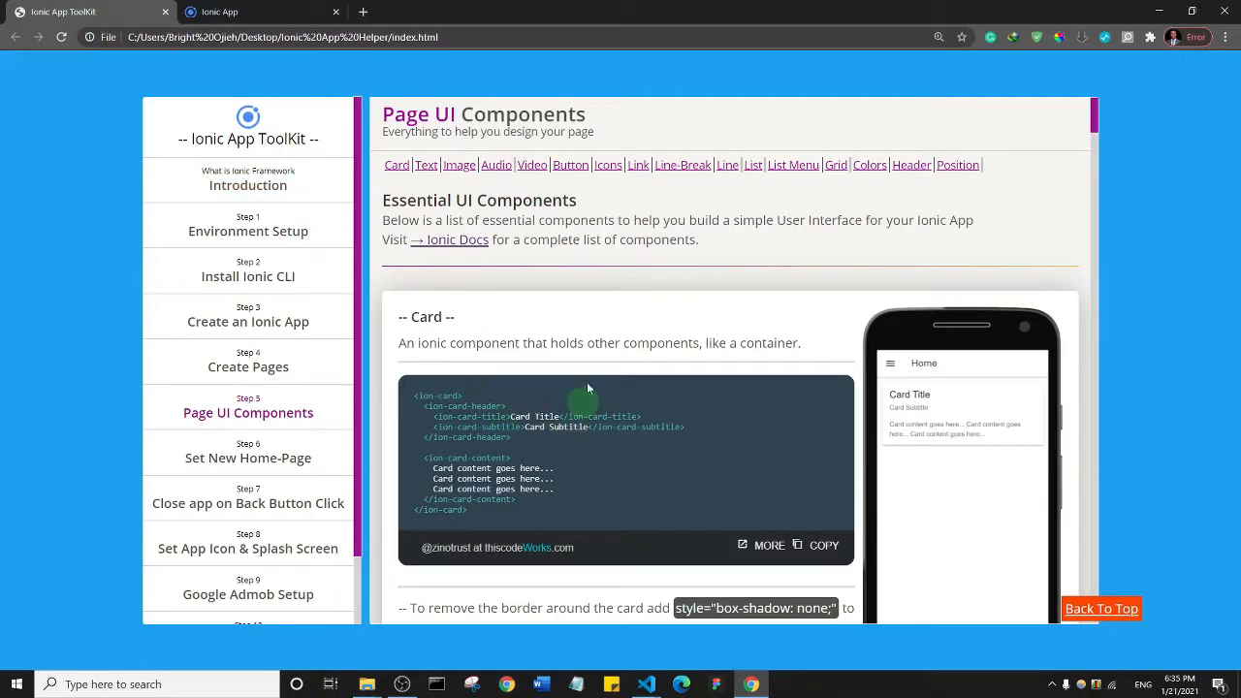
Jump to the Audio section of the ToolKit guide to copy its audio snippet.
{"action": "left_click", "coordinate": [497, 163]}
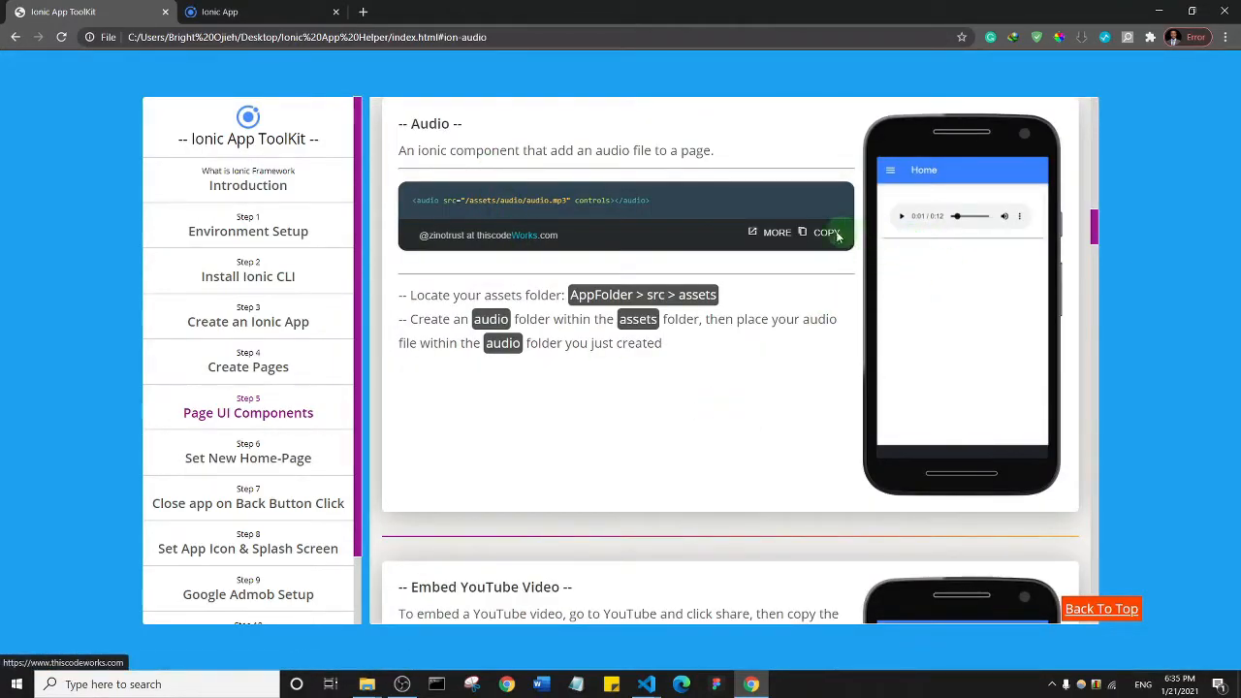
{"action": "mouse_move", "coordinate": [846, 223]}
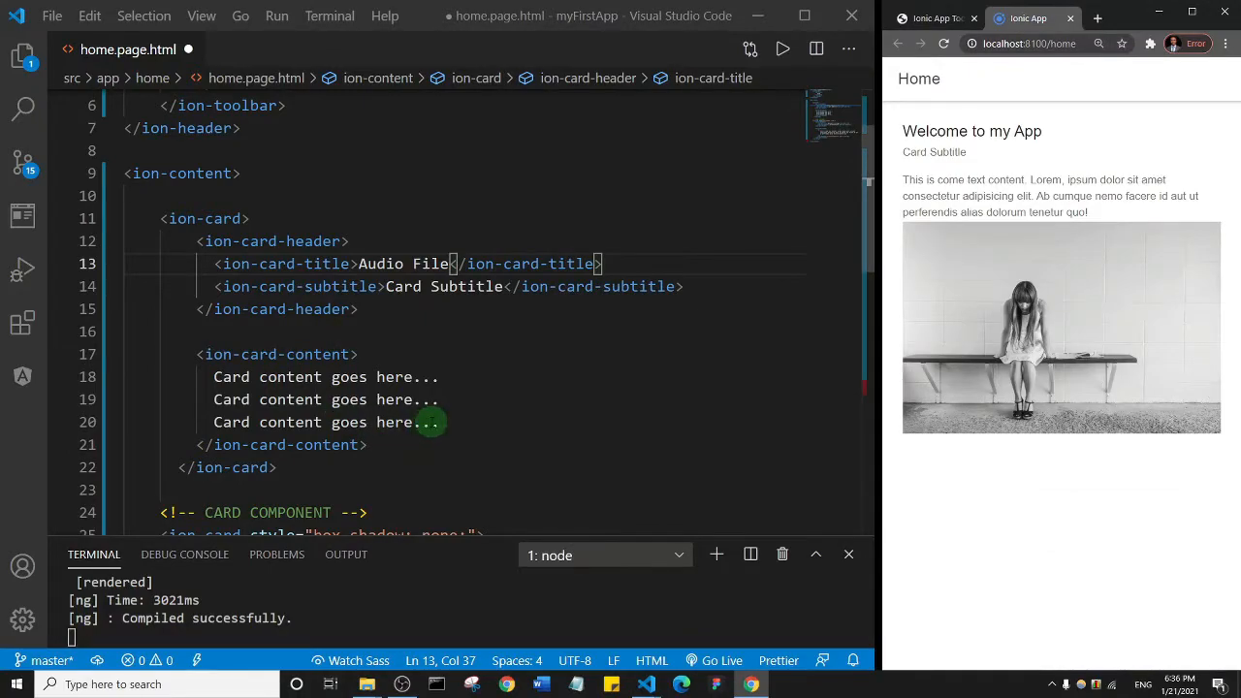
{"action": "mouse_move", "coordinate": [345, 376]}
{"action": "type", "text": "<audio src=\"/assets/audio/audio.mp3\" controls></audio>"}
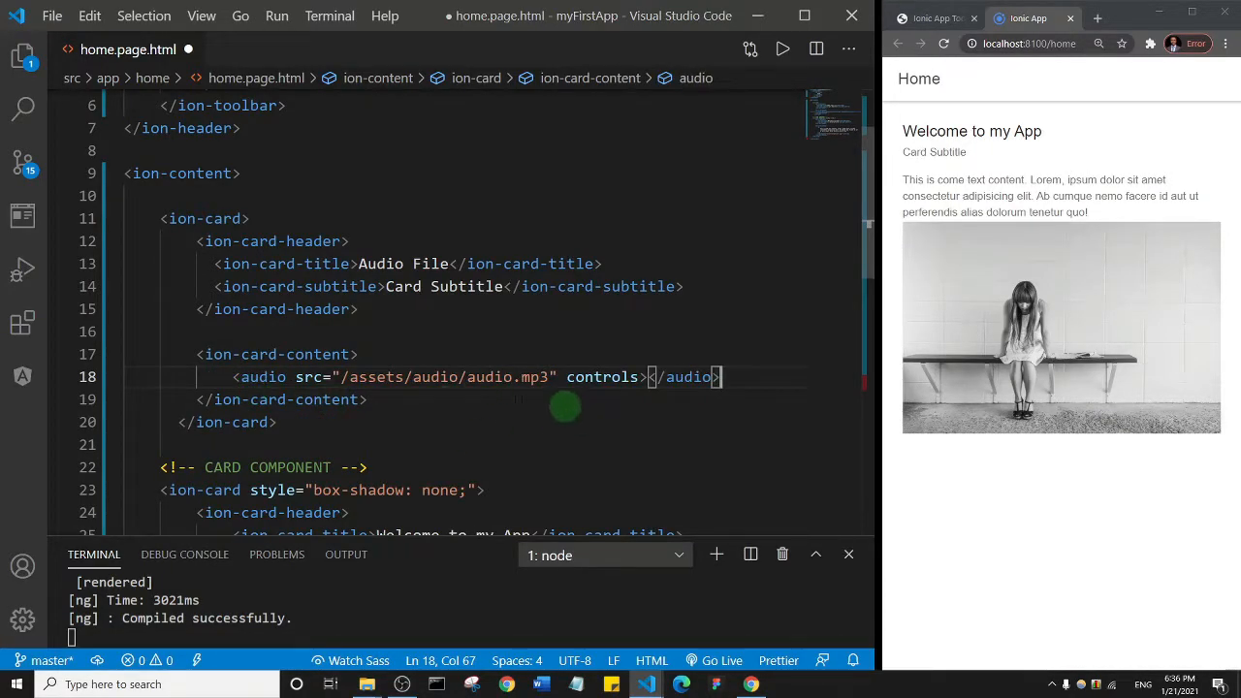
{"action": "mouse_move", "coordinate": [624, 396]}
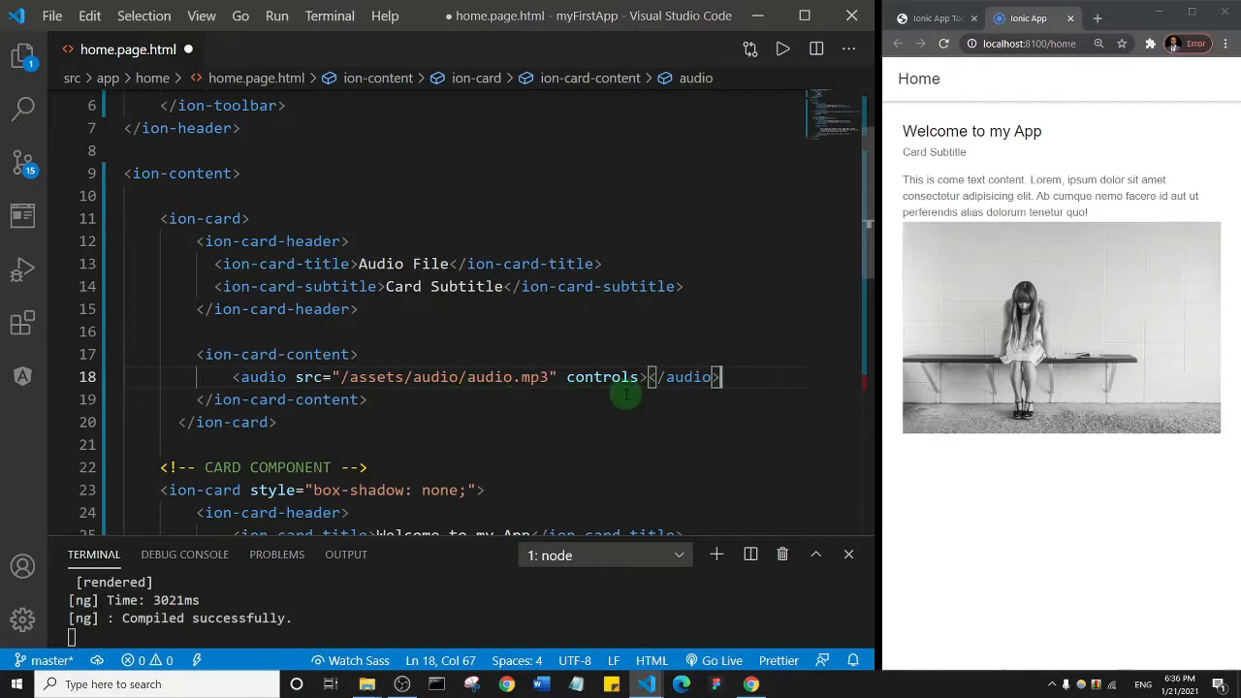
{"action": "mouse_move", "coordinate": [658, 442]}
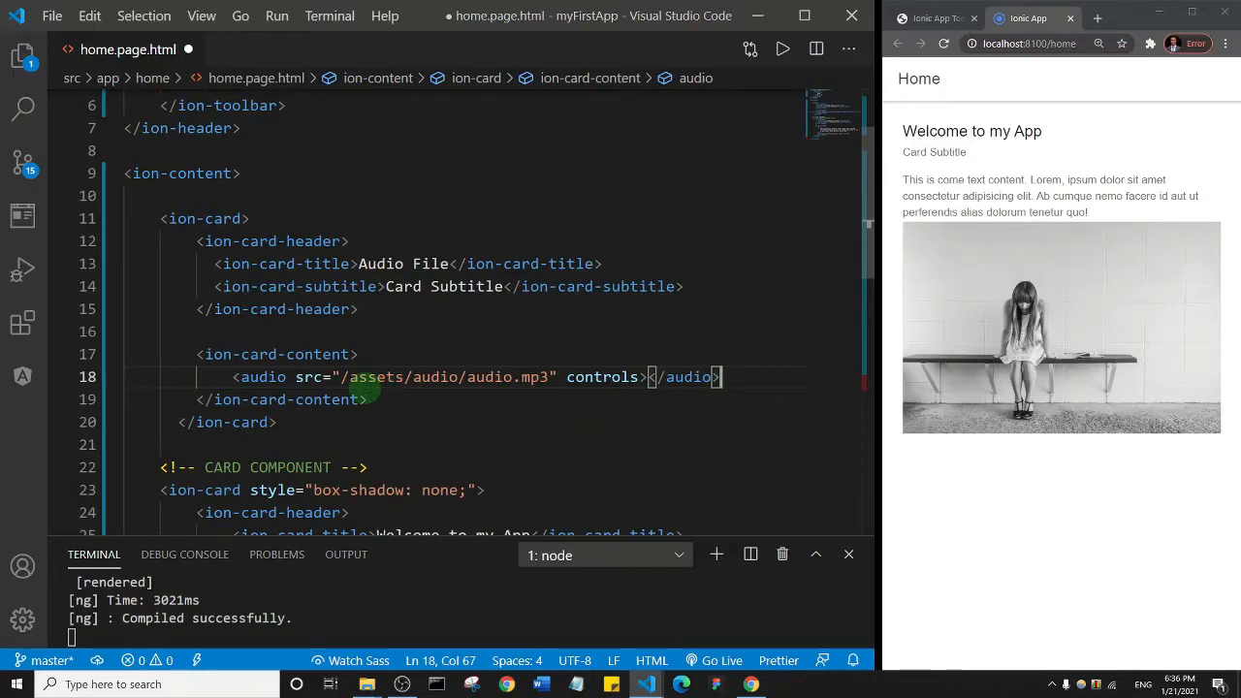
{"action": "mouse_move", "coordinate": [366, 683]}
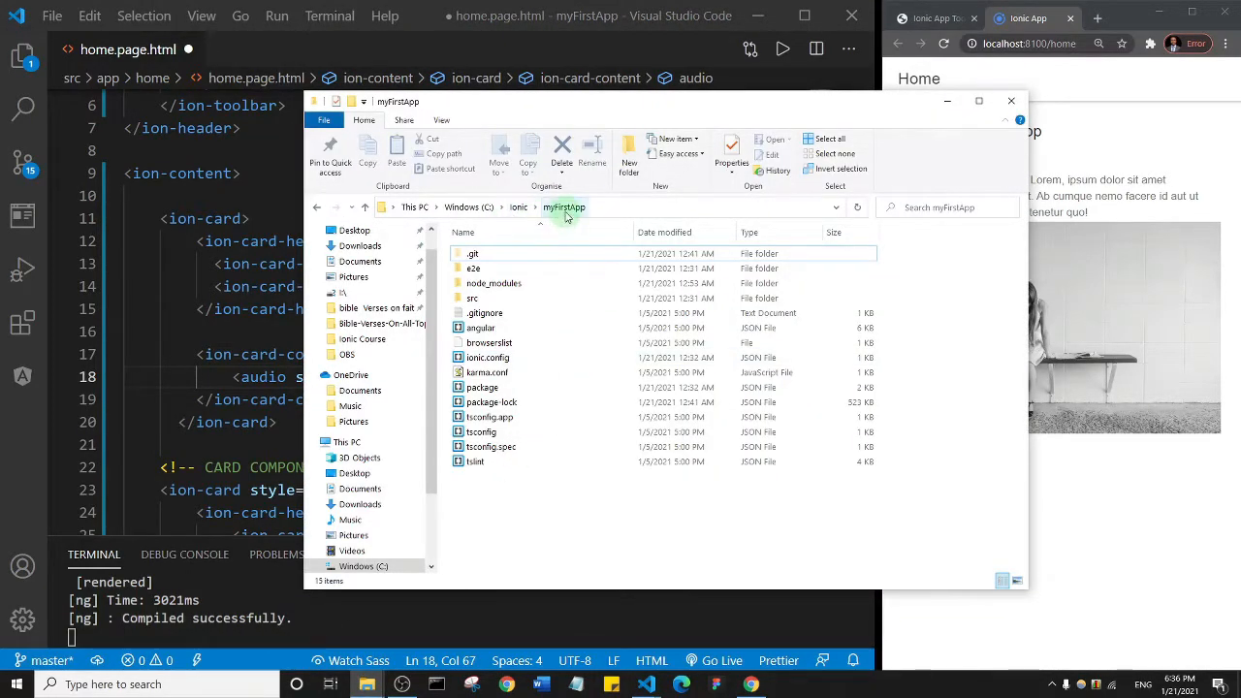
Create a new folder named audio inside myFirstApp's src/assets.
{"action": "left_click", "coordinate": [474, 299]}
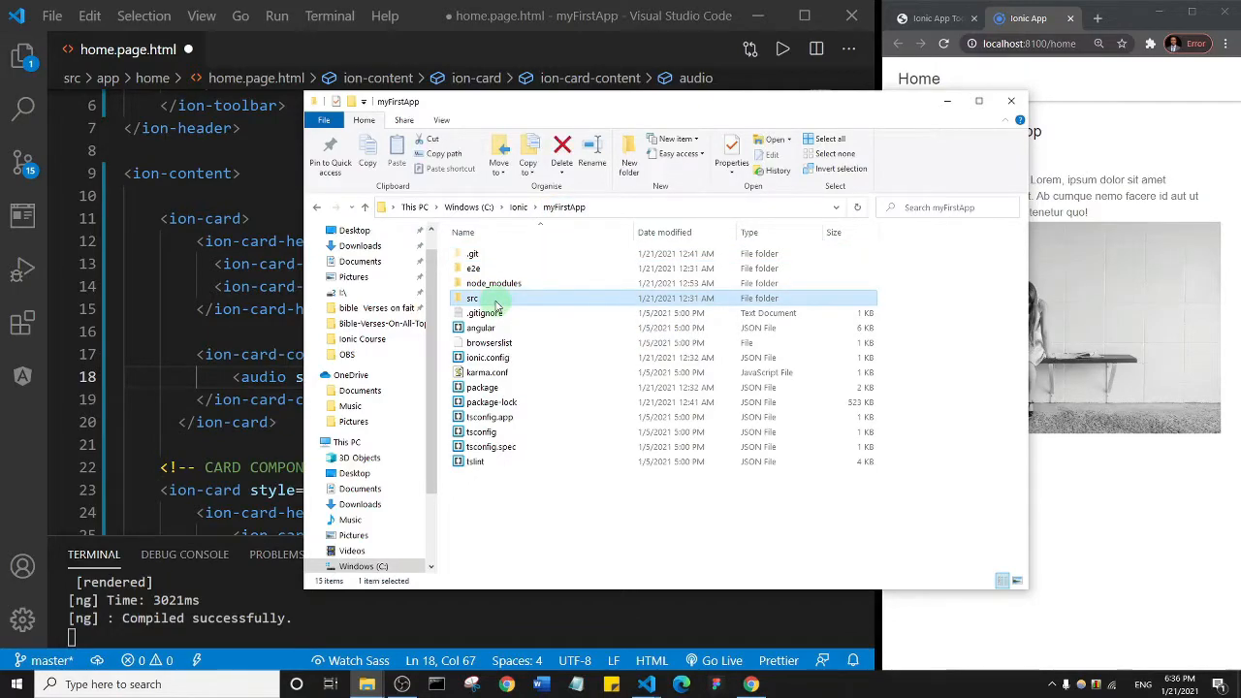
{"action": "double_click", "coordinate": [474, 299]}
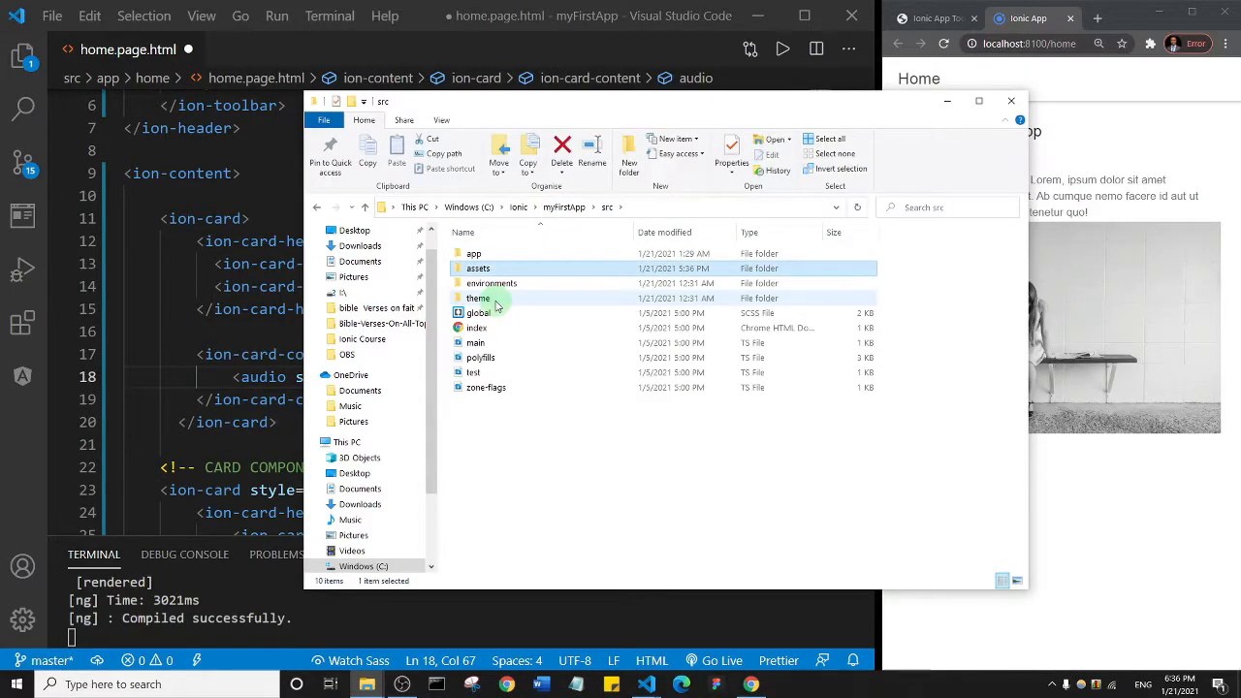
{"action": "double_click", "coordinate": [477, 268]}
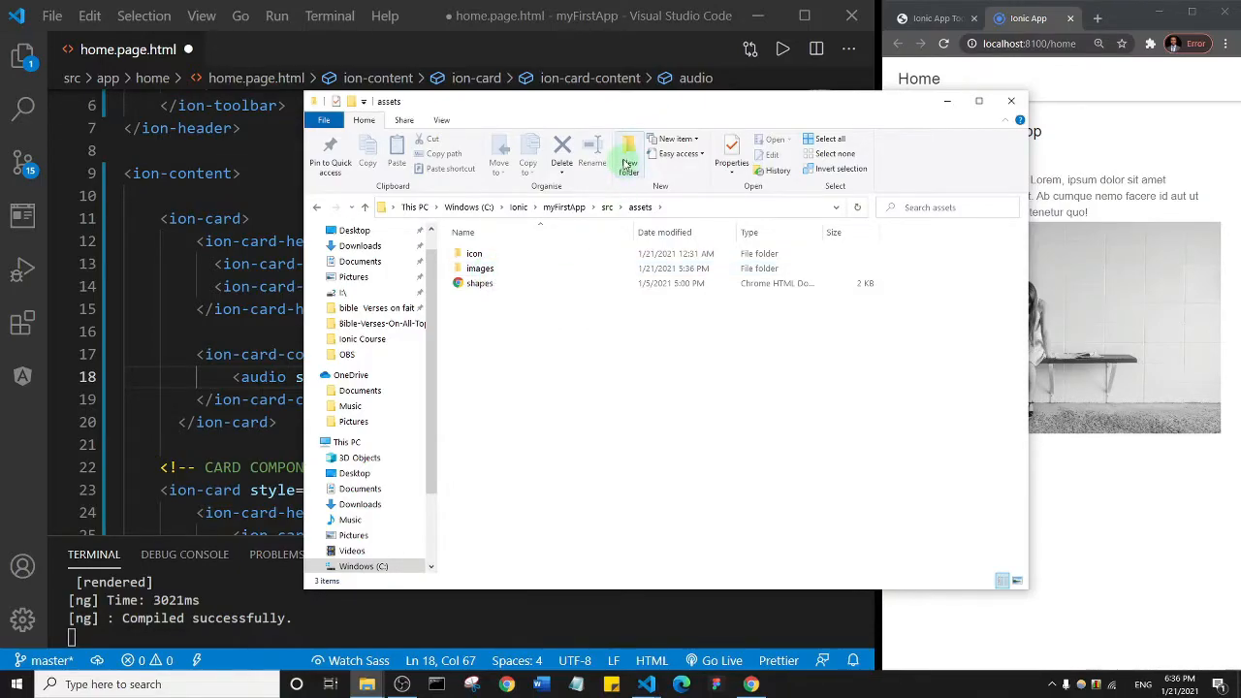
{"action": "left_click", "coordinate": [629, 156]}
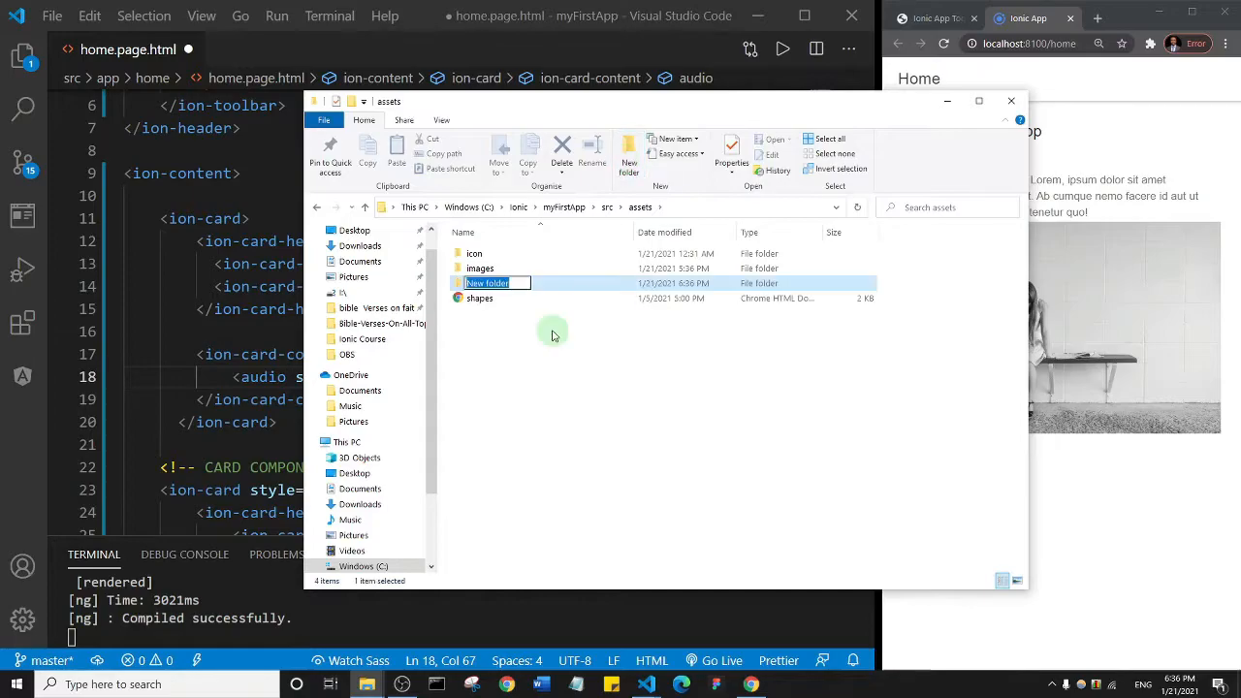
{"action": "type", "text": "au"}
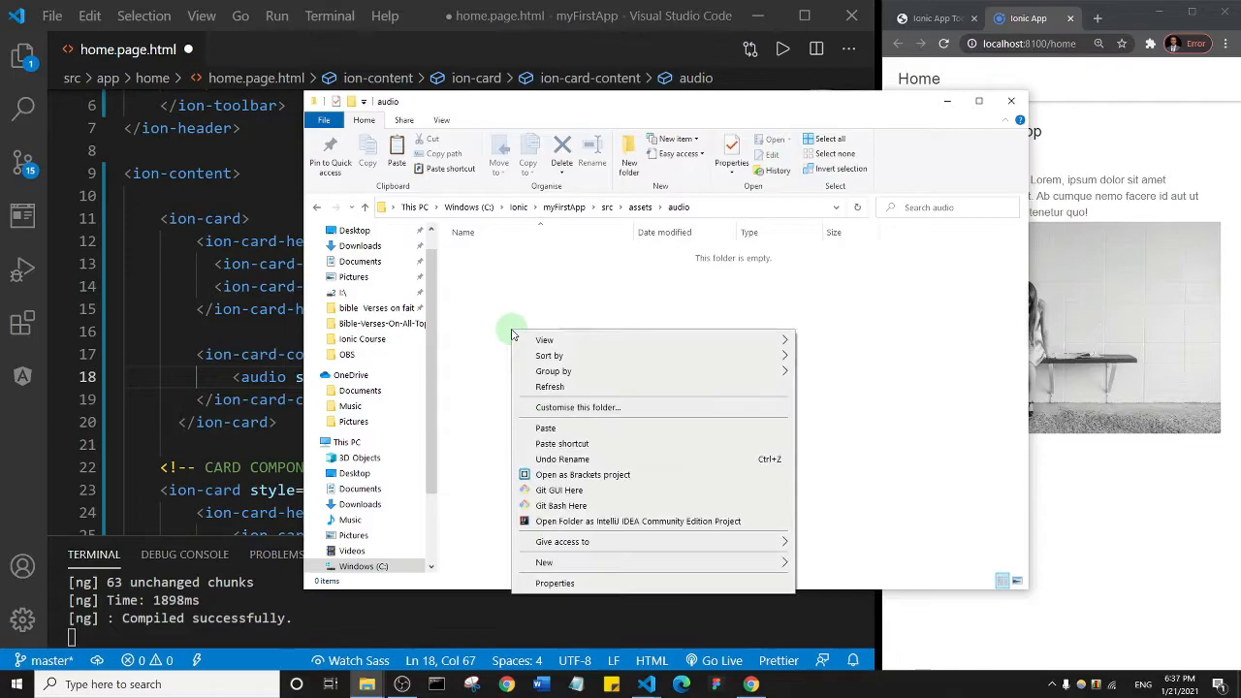
Paste the MP3 into the audio folder and rename it hello.
{"action": "left_click", "coordinate": [563, 435]}
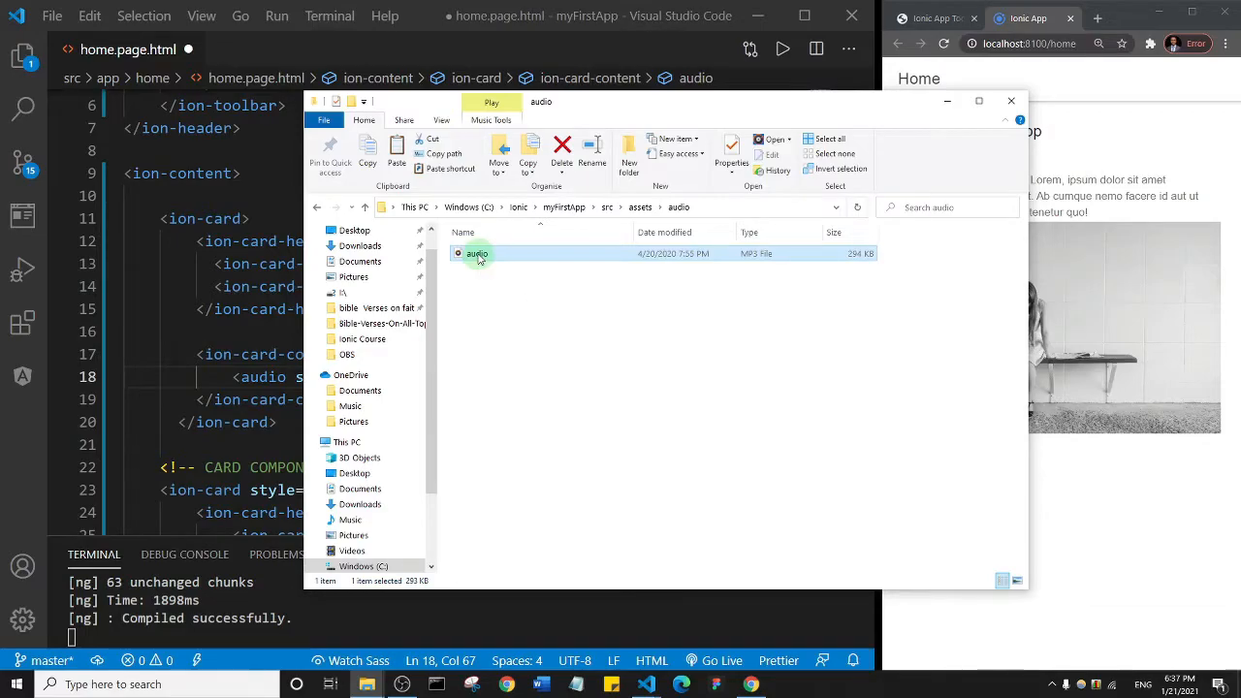
{"action": "right_click", "coordinate": [478, 253]}
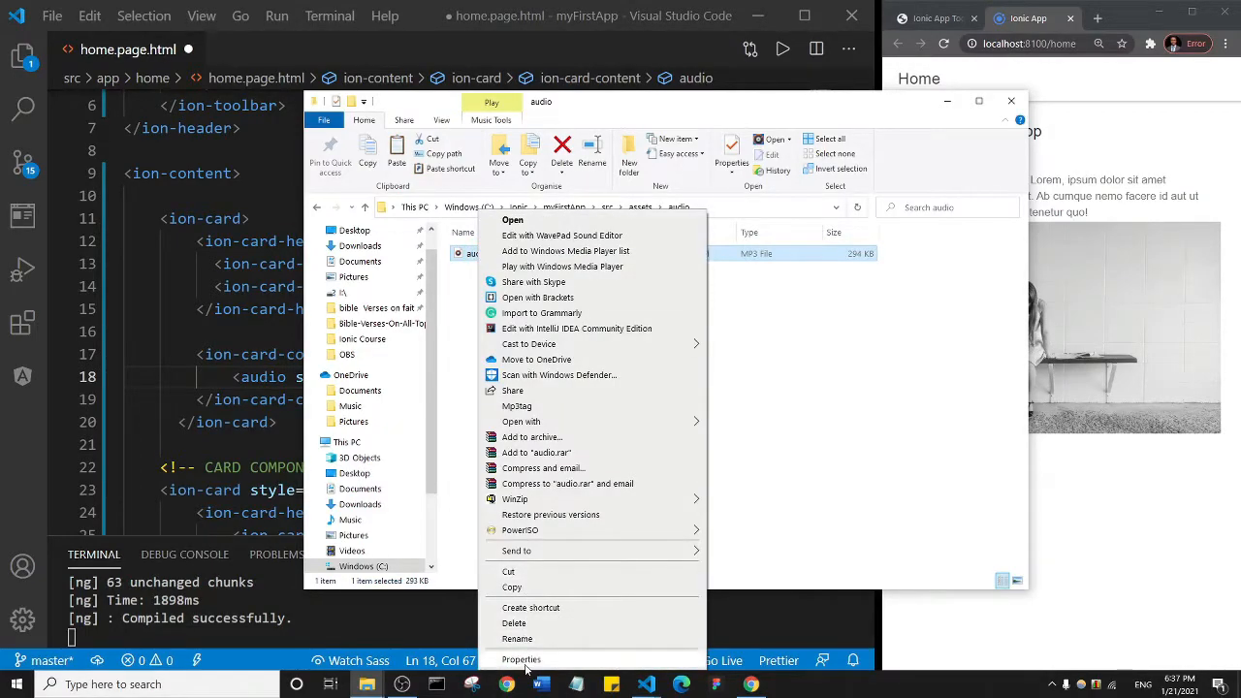
{"action": "left_click", "coordinate": [522, 660]}
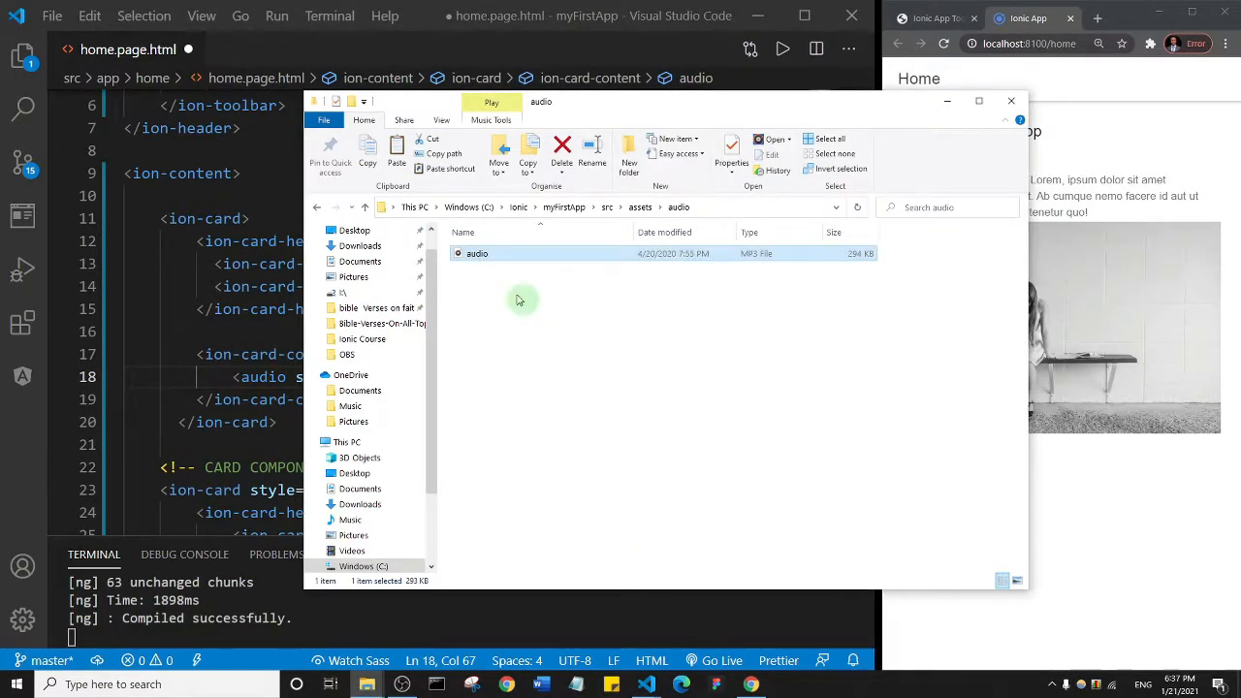
{"action": "double_click", "coordinate": [478, 253]}
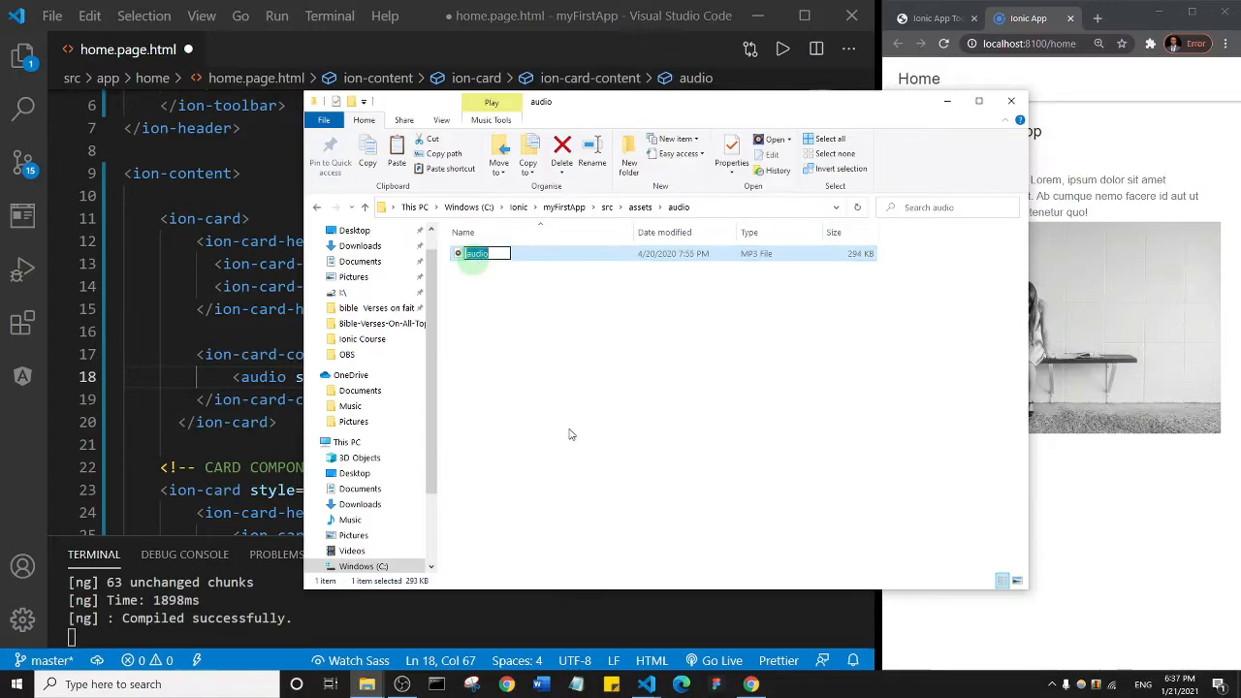
{"action": "mouse_move", "coordinate": [570, 433]}
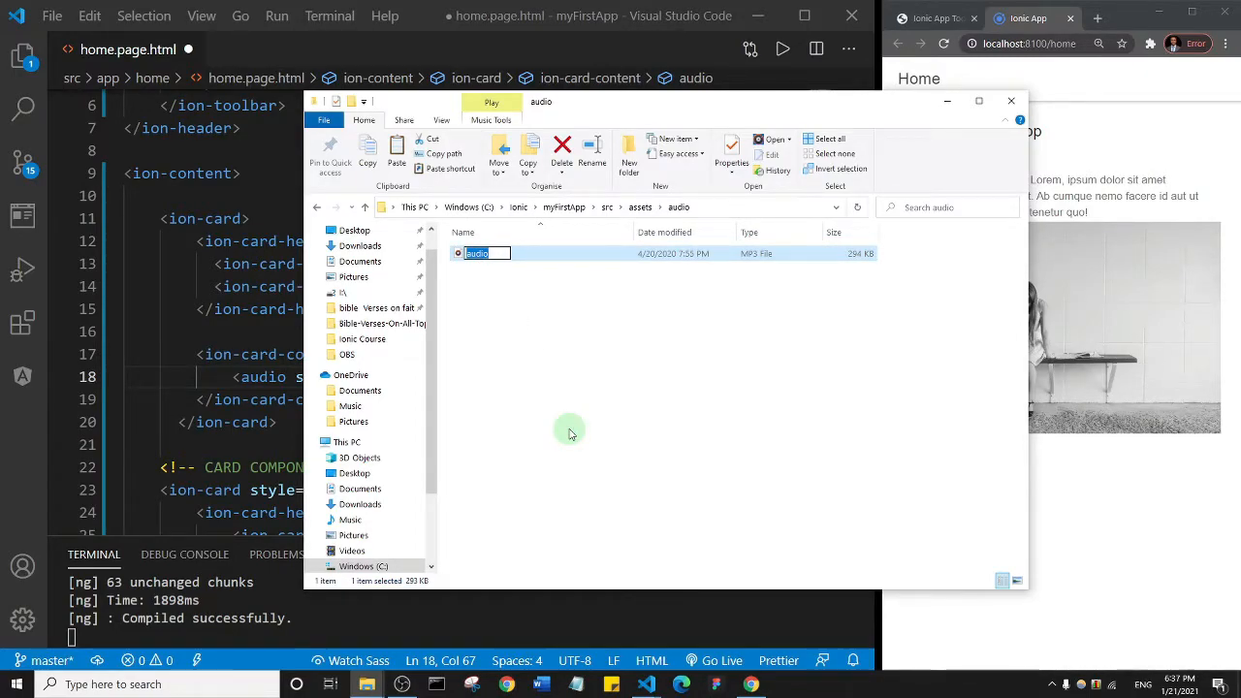
{"action": "type", "text": "hello"}
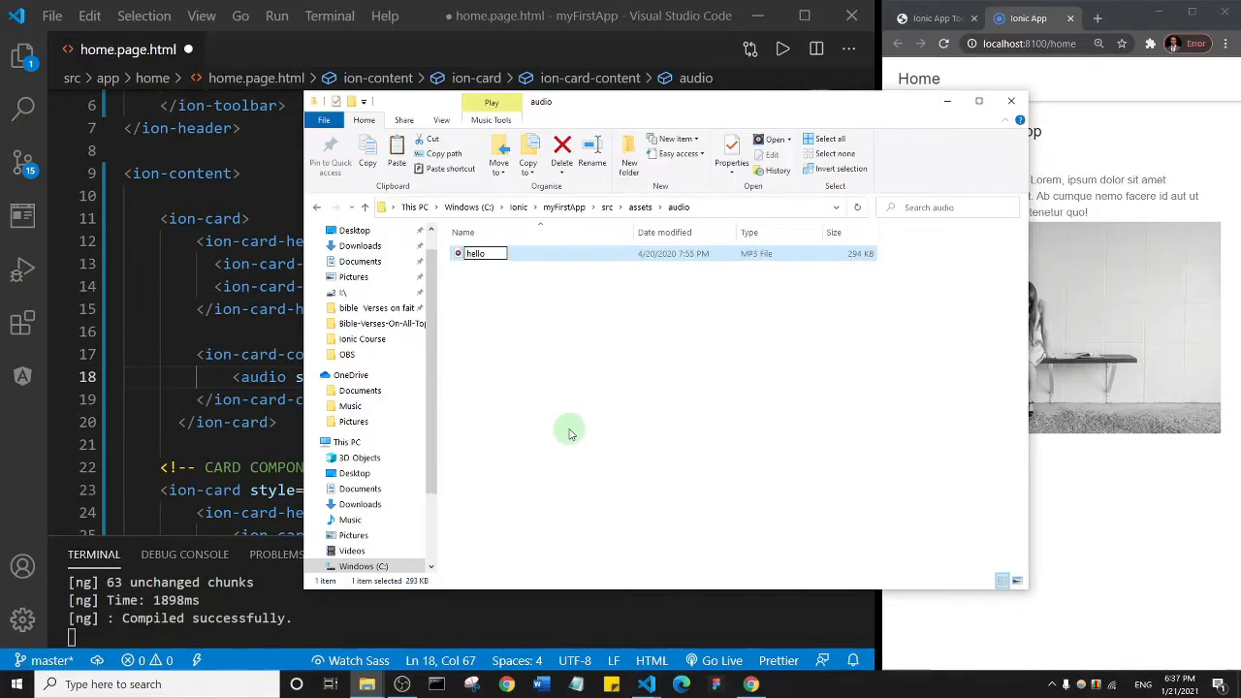
{"action": "mouse_move", "coordinate": [644, 408]}
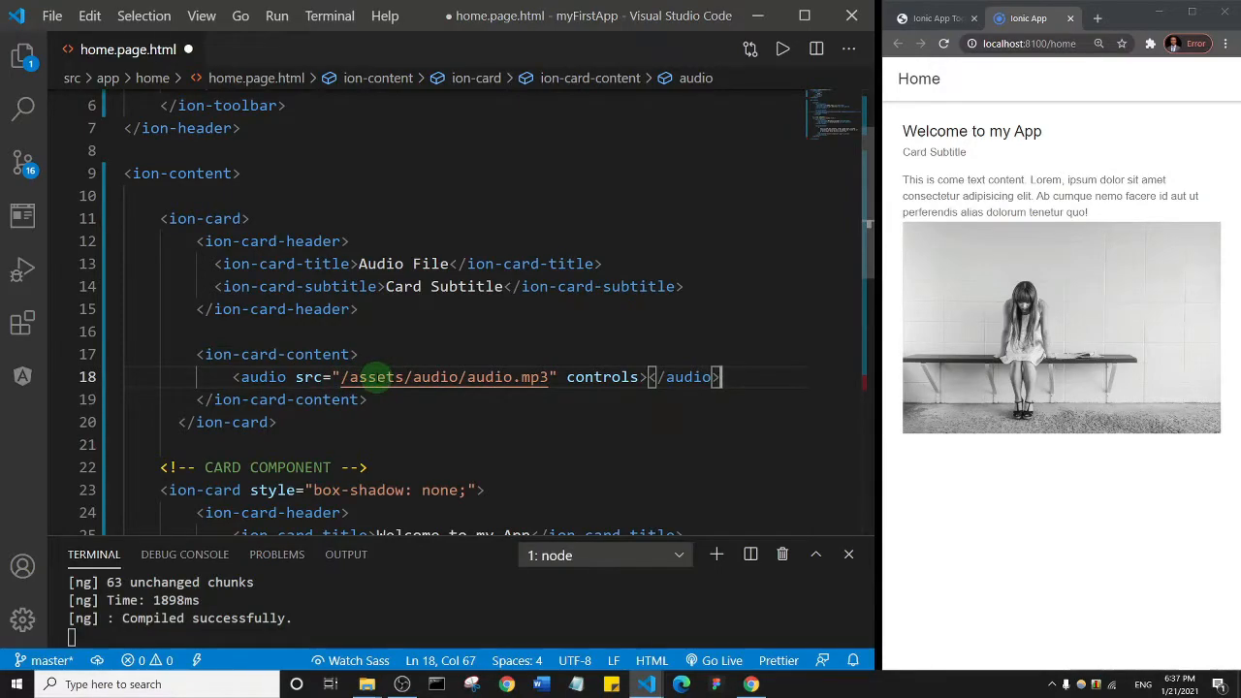
{"action": "mouse_move", "coordinate": [443, 380]}
{"action": "type", "text": "h"}
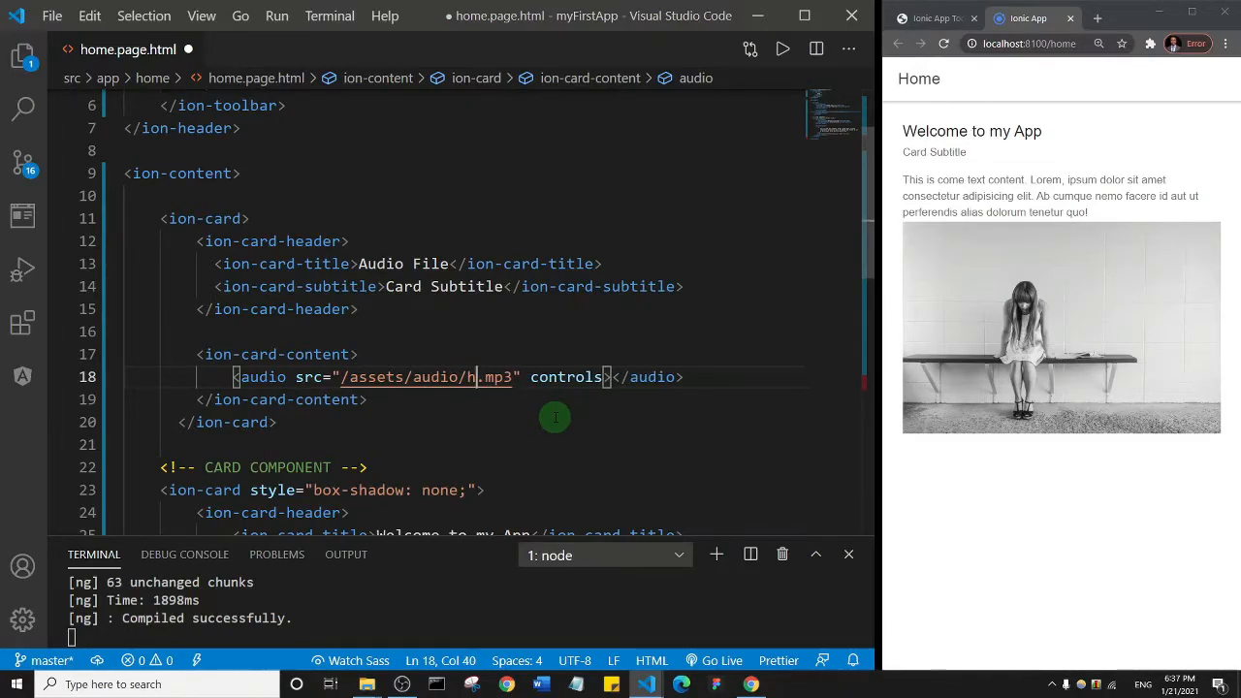
Point the audio src at /assets/audio/hello.mp3, save the page, and return to the browser.
{"action": "type", "text": "ello"}
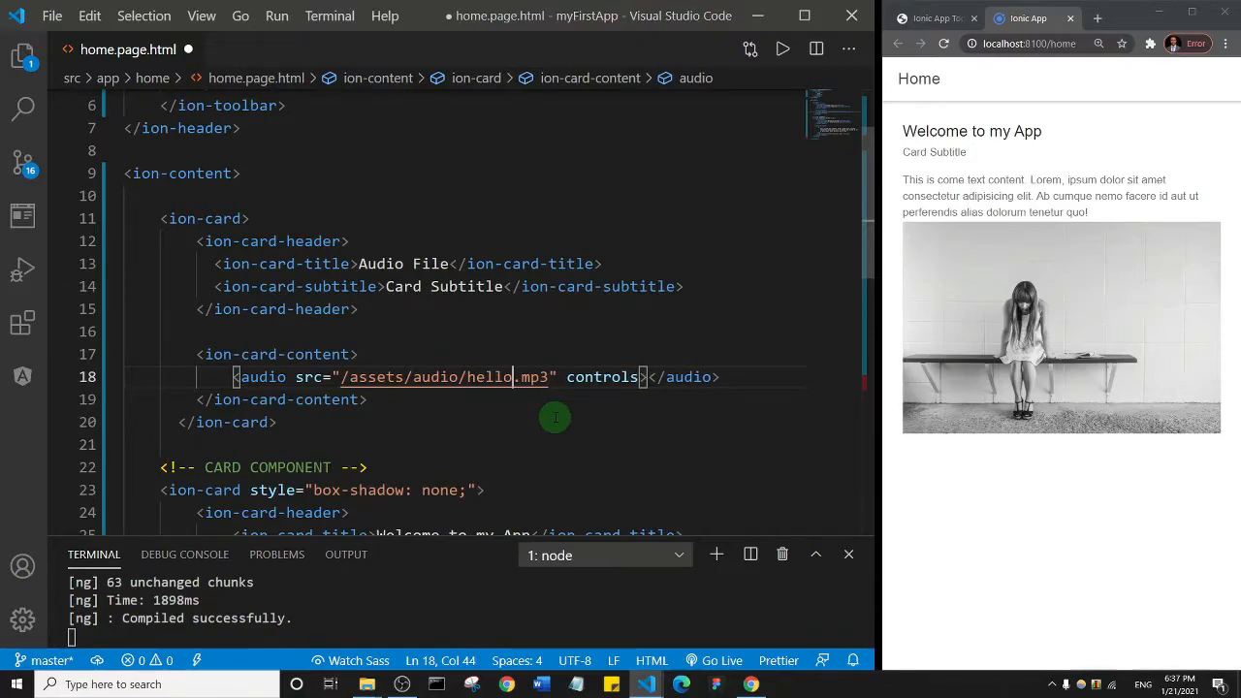
{"action": "key", "text": "ctrl+s"}
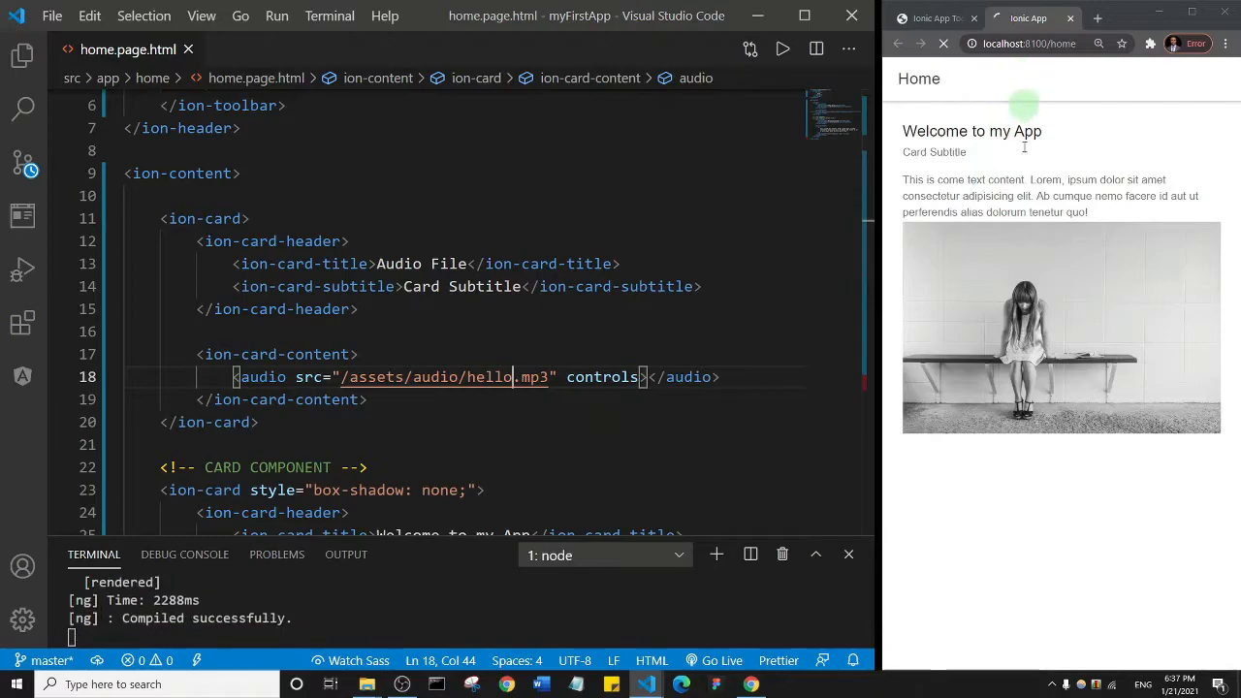
{"action": "left_click", "coordinate": [943, 43]}
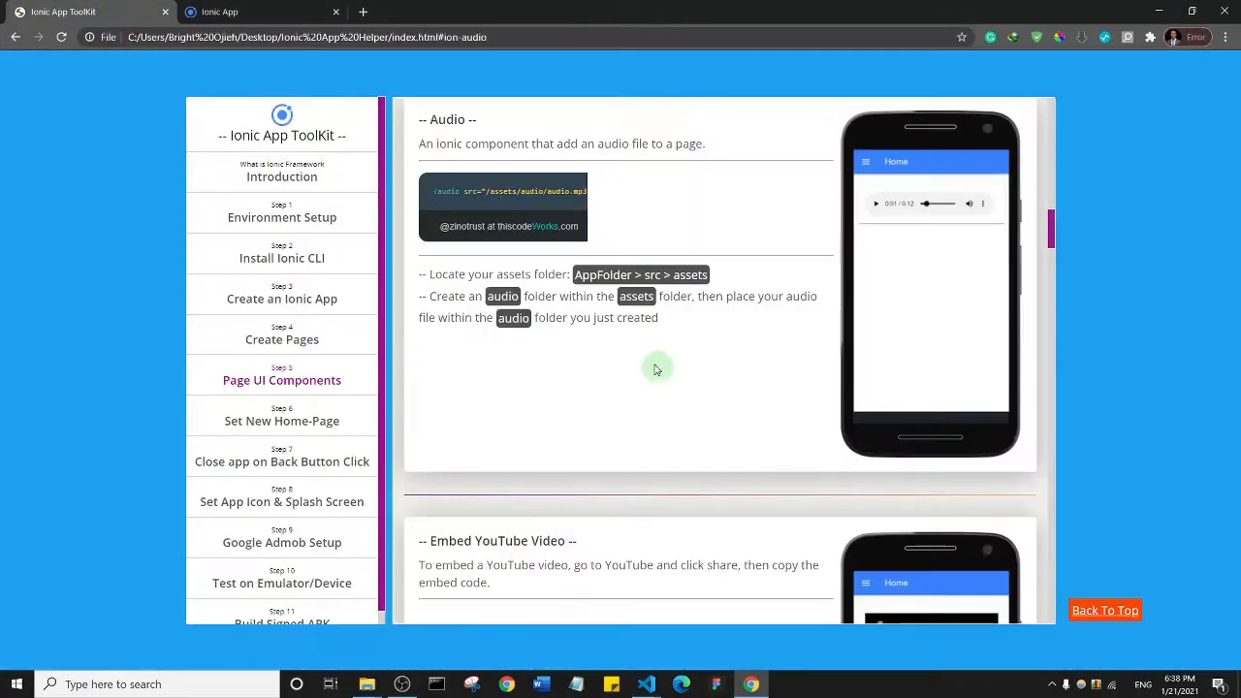
Scroll the Page UI Components guide up from the Audio notes to the Card notes.
{"action": "scroll", "scroll_direction": "up", "scroll_amount": 3}
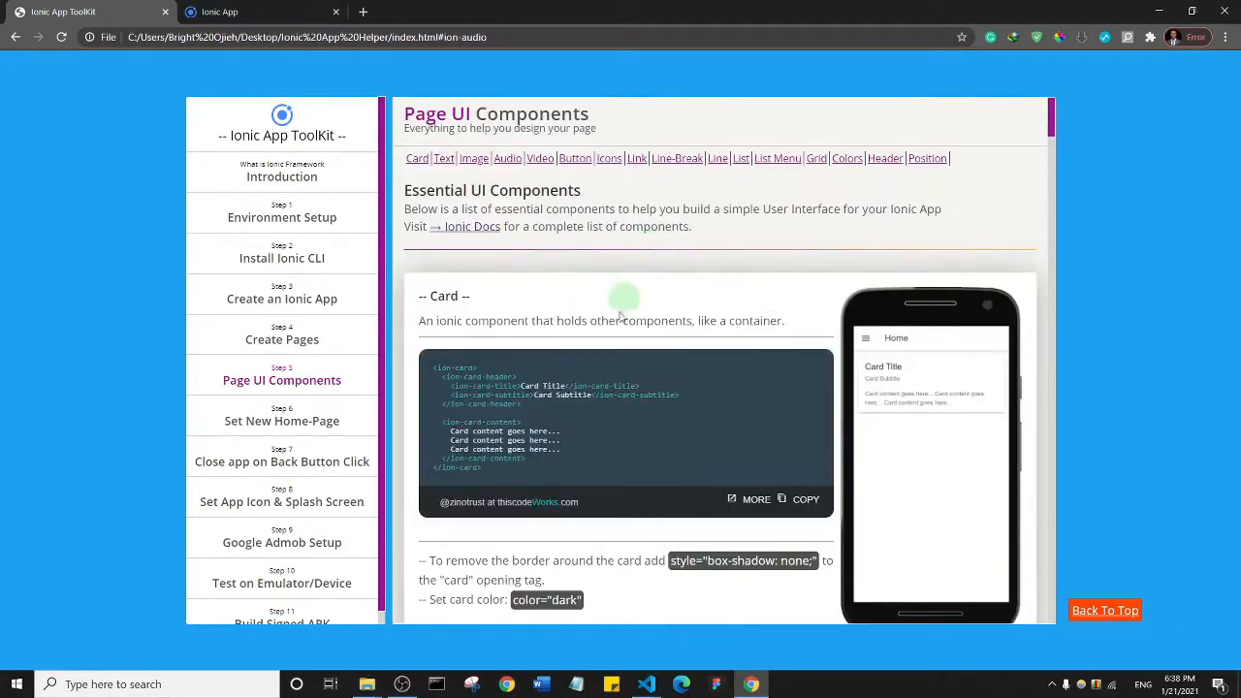
{"action": "mouse_move", "coordinate": [633, 423]}
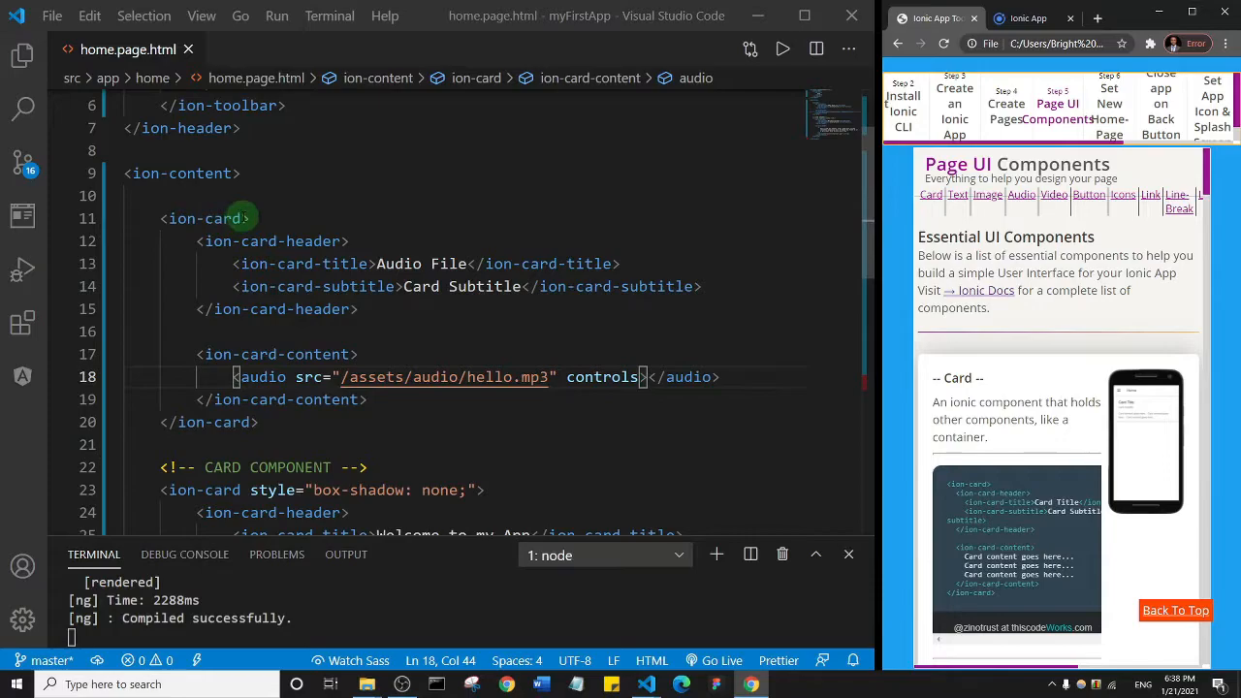
Add color="dark" to the Audio File card's opening ion-card tag.
{"action": "left_click", "coordinate": [237, 217]}
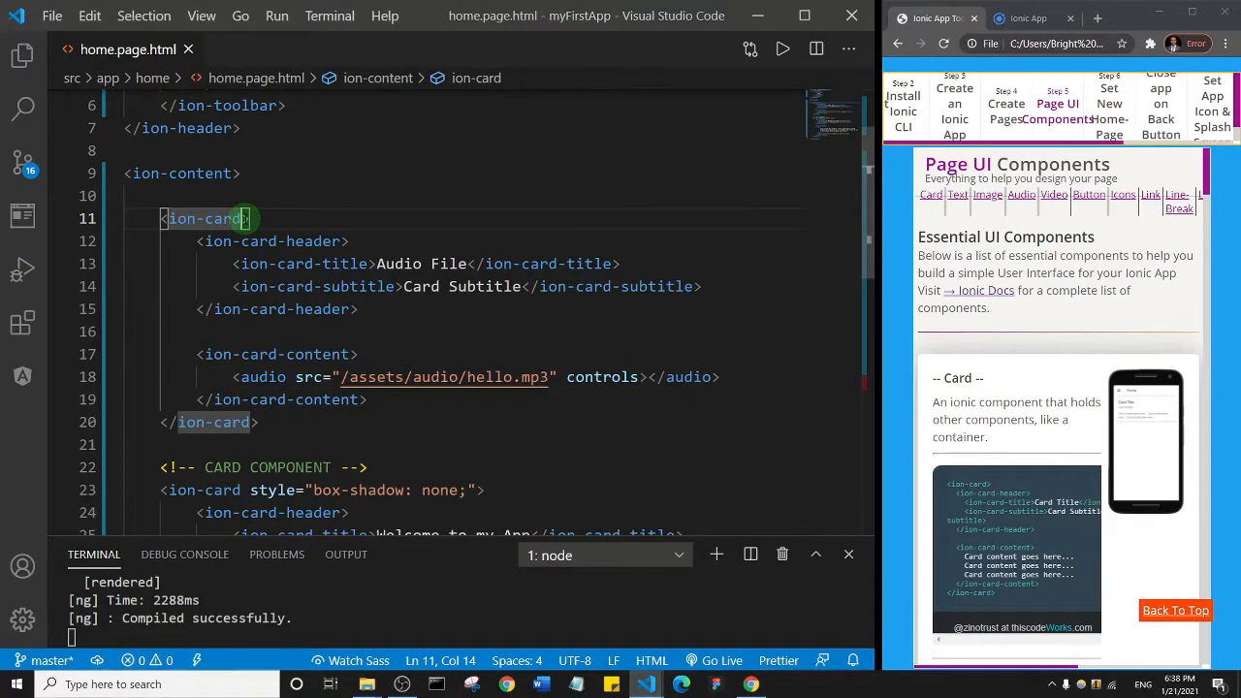
{"action": "type", "text": "color=\"dark\""}
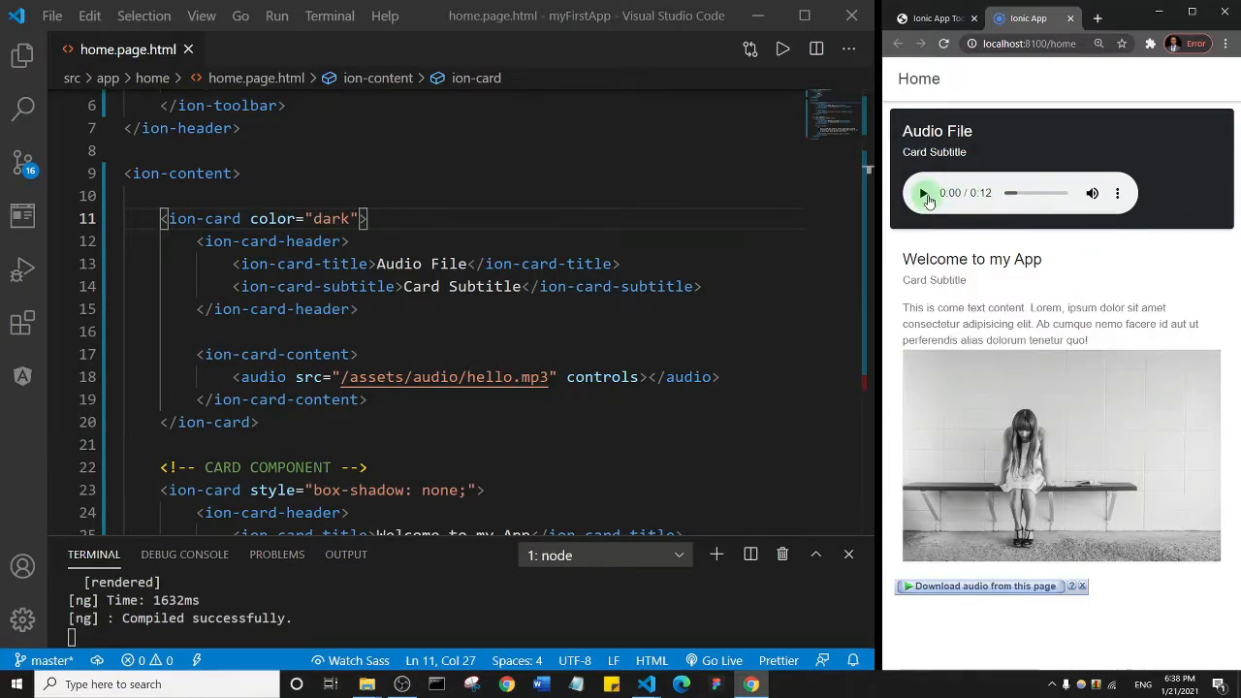
Play the hello.mp3 clip in the preview's Audio File card, then pause it.
{"action": "left_click", "coordinate": [924, 194]}
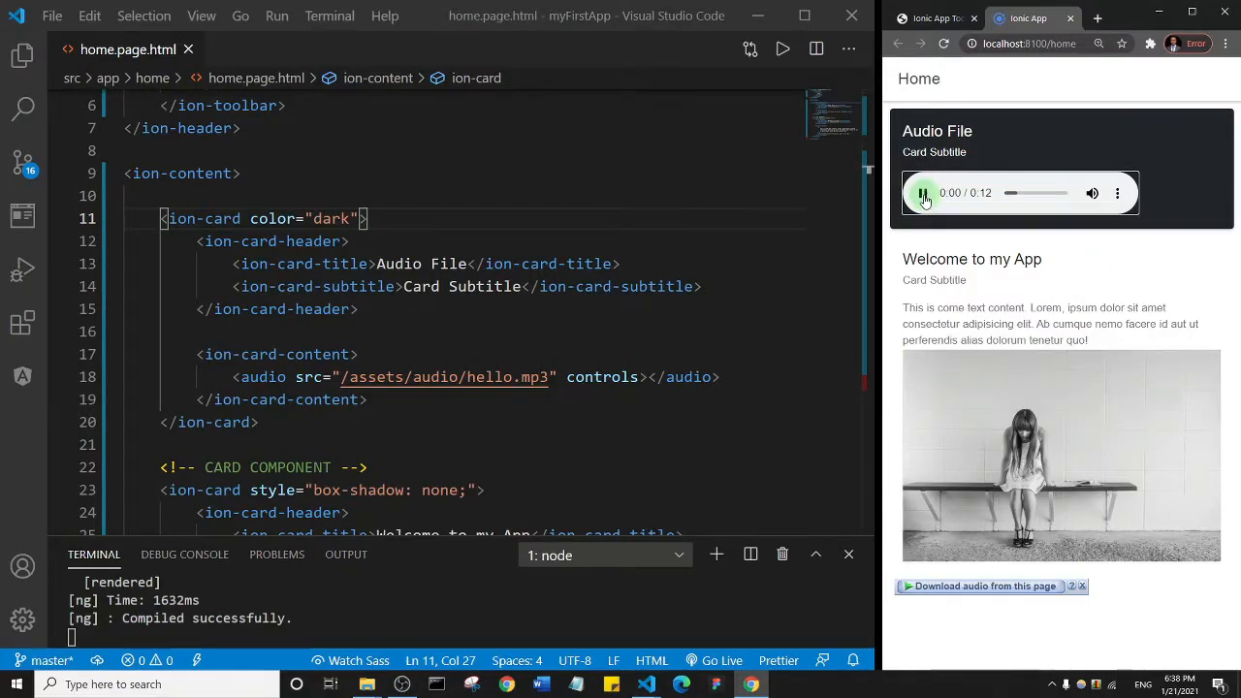
{"action": "left_click", "coordinate": [924, 194]}
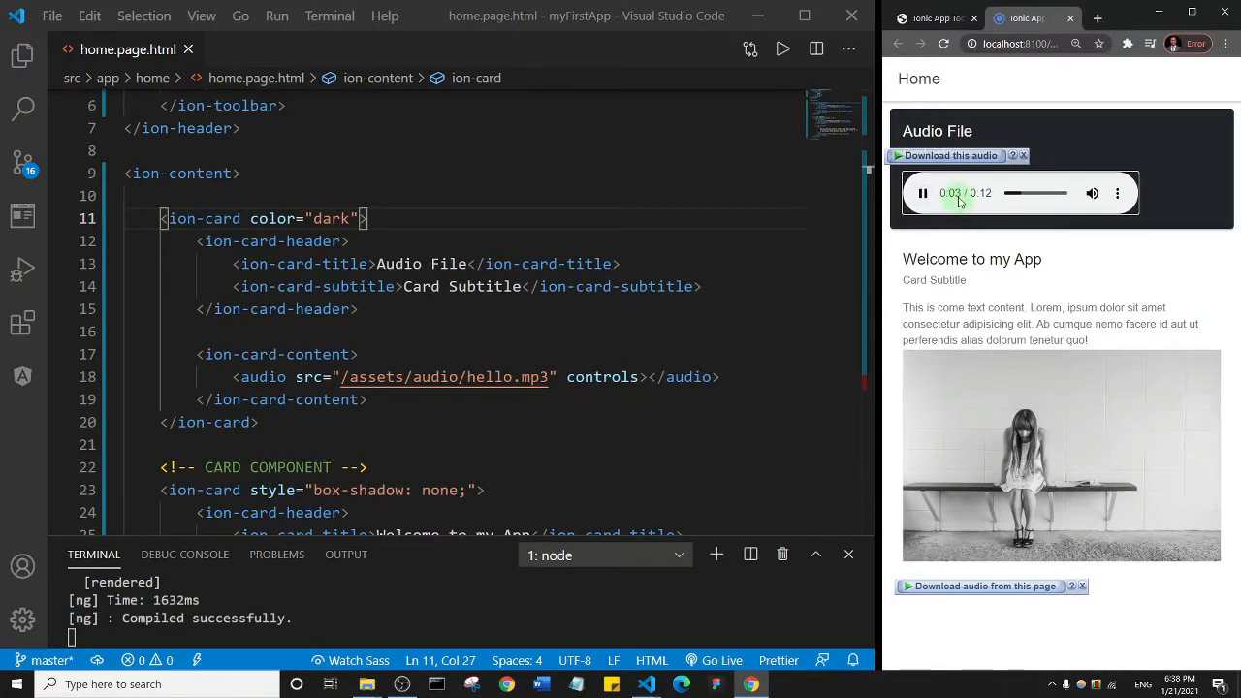
{"action": "left_click", "coordinate": [924, 194]}
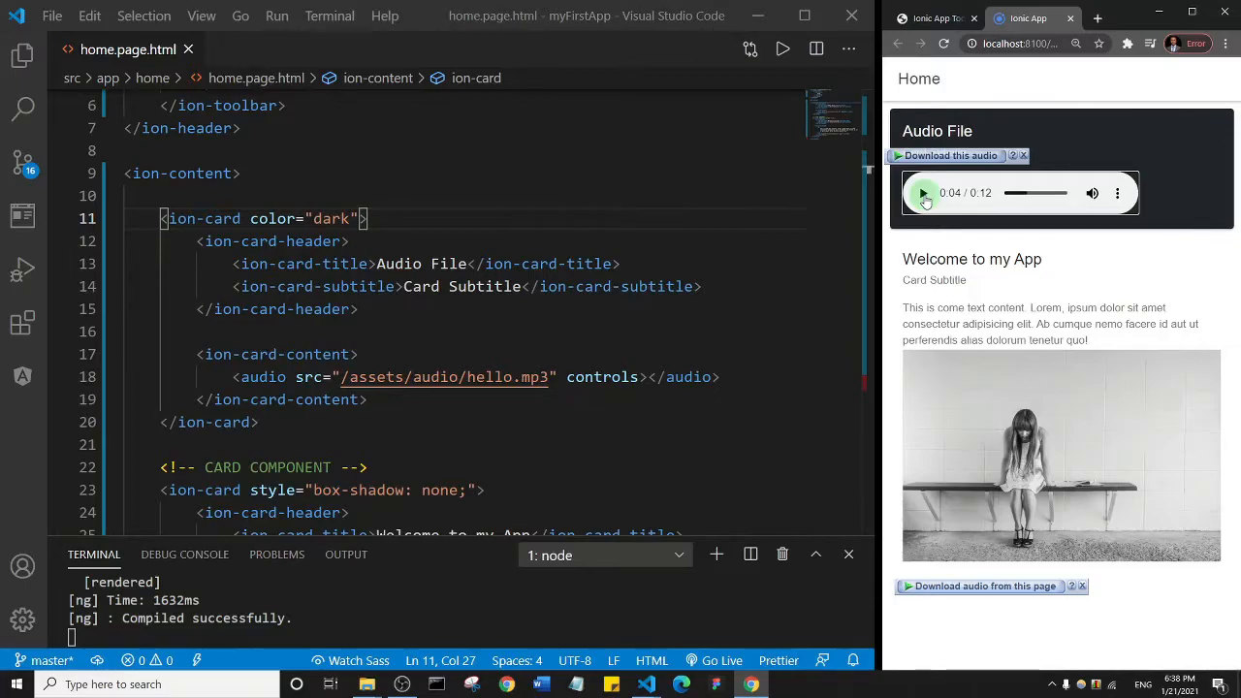
{"action": "mouse_move", "coordinate": [1149, 262]}
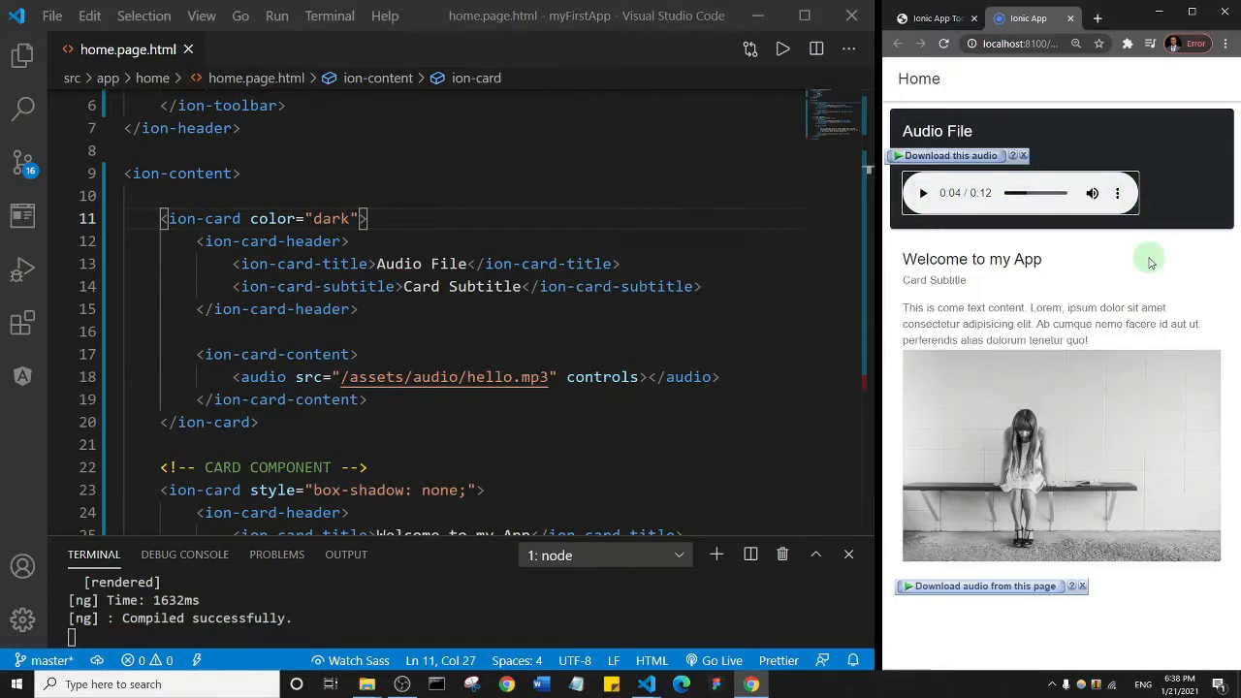